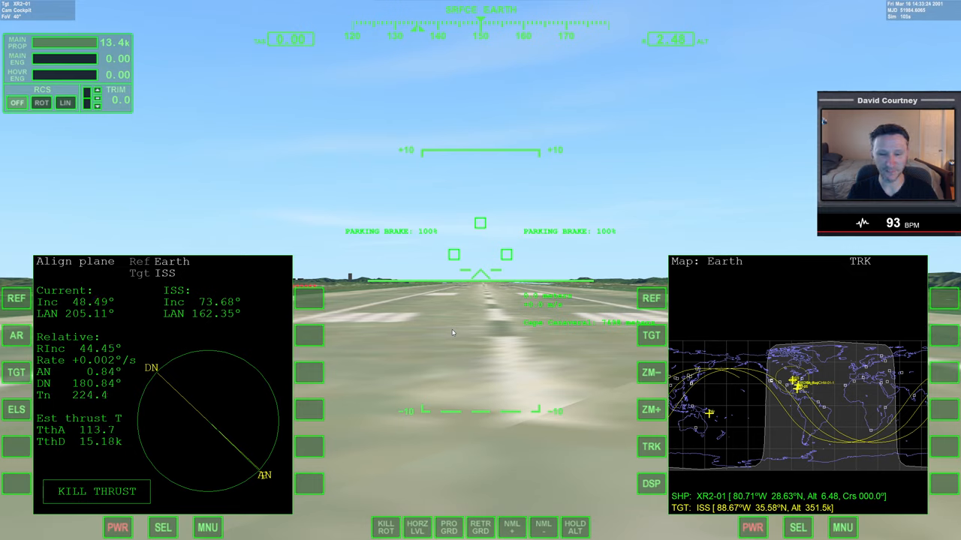
Switch the right MFD to TransX from the display mode list.
left_click(797, 527)
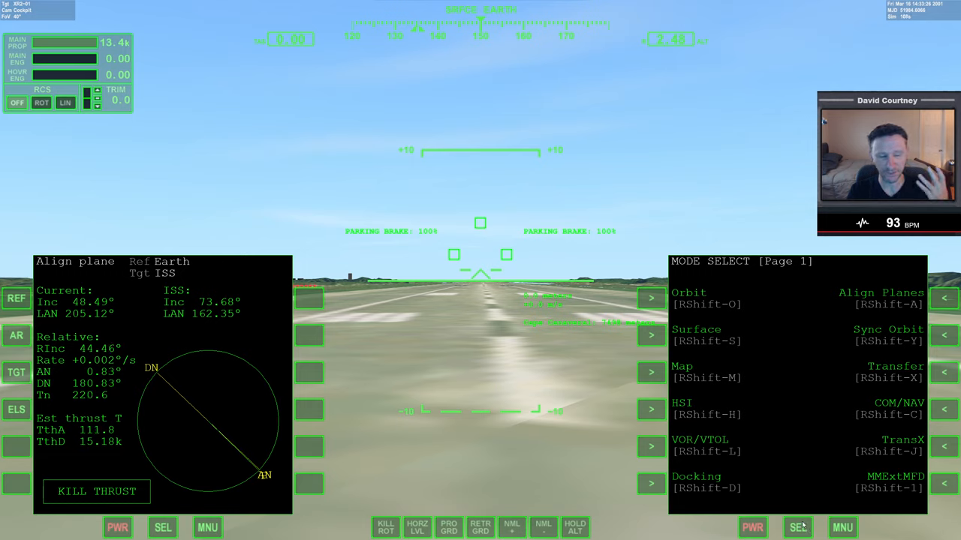
mouse_move(749, 319)
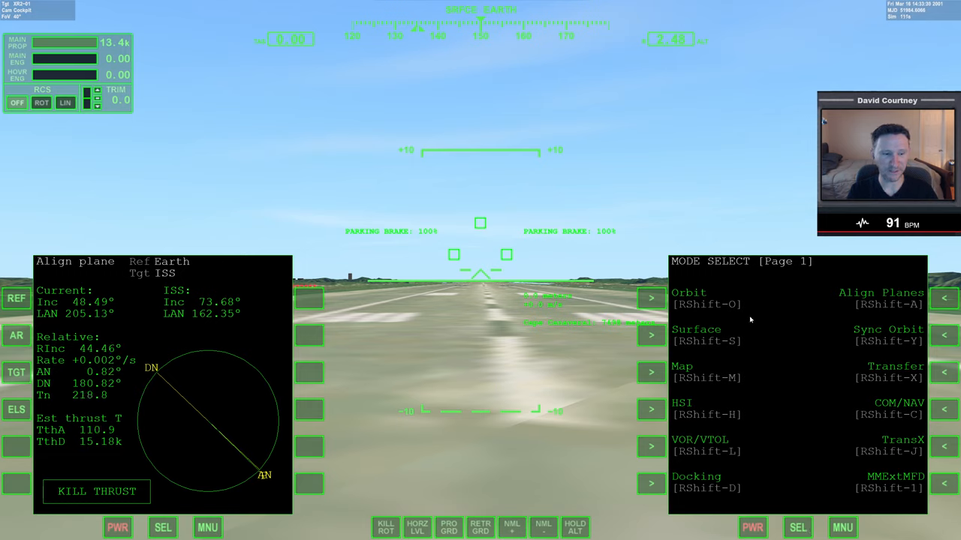
left_click(903, 440)
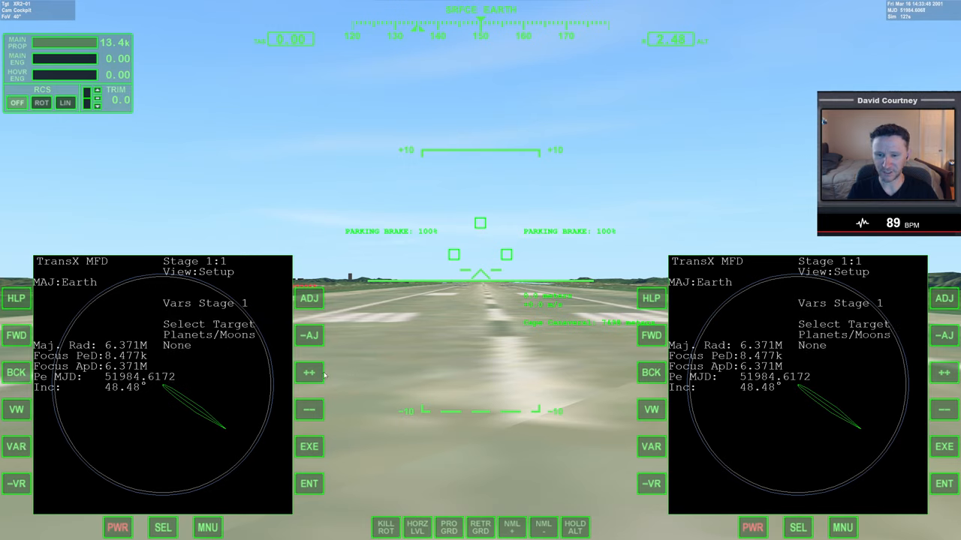
Add stage 2 after the Earth escape stage and cycle its target body to Mars.
left_click(309, 373)
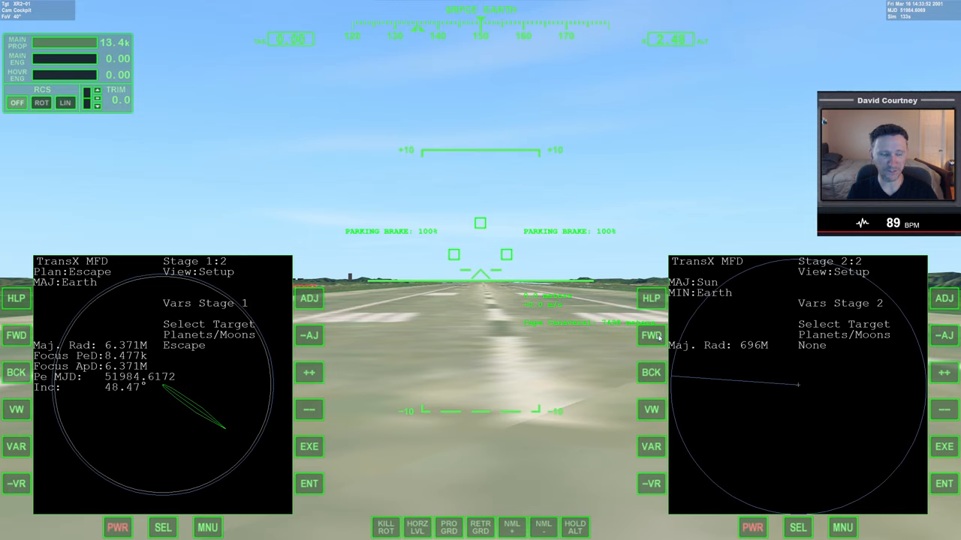
left_click(944, 372)
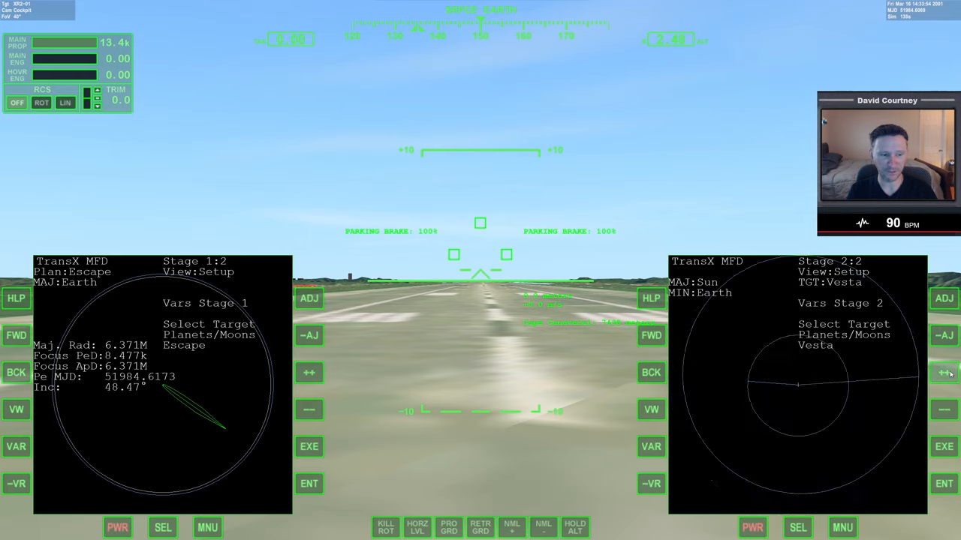
left_click(944, 372)
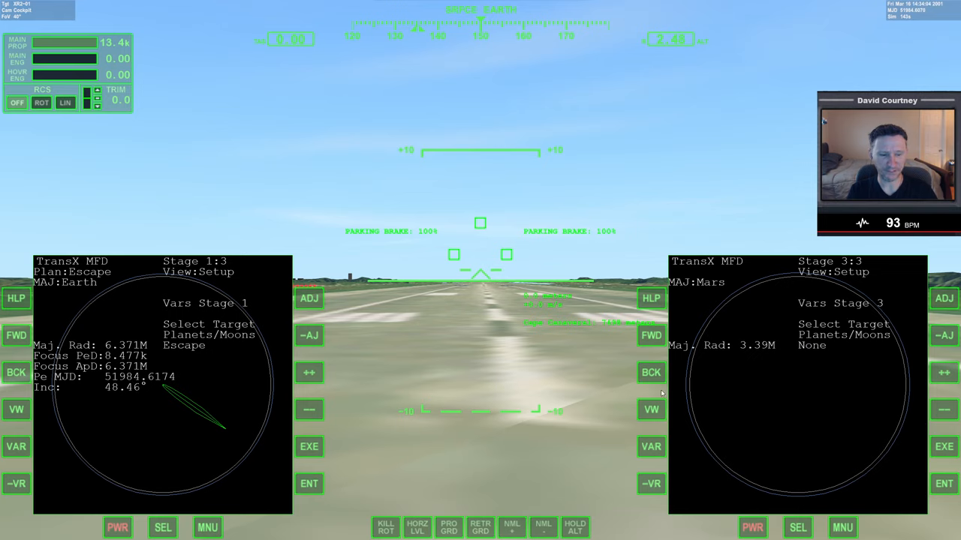
left_click(651, 373)
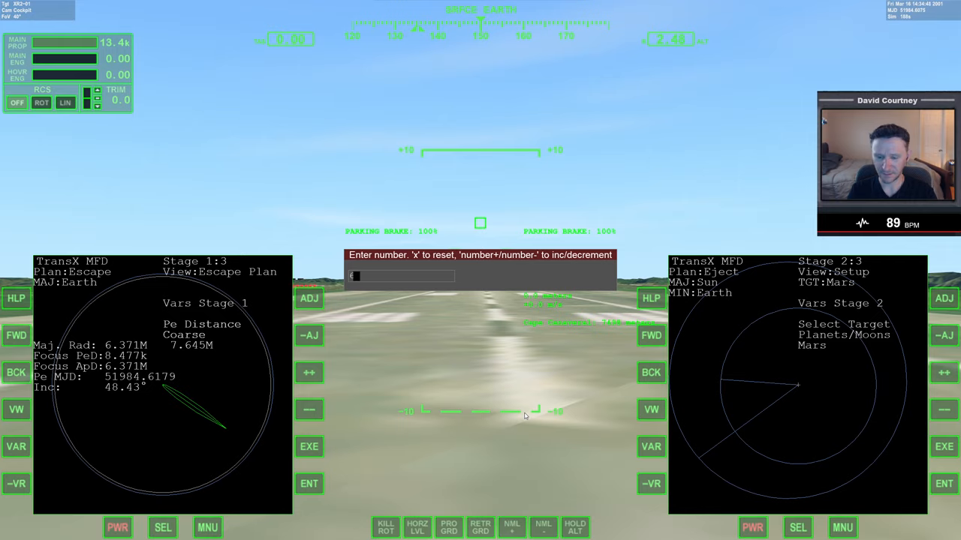
Enter 6.571M as the escape periapsis distance and advance to the stage 2 Eject Plan.
type("65")
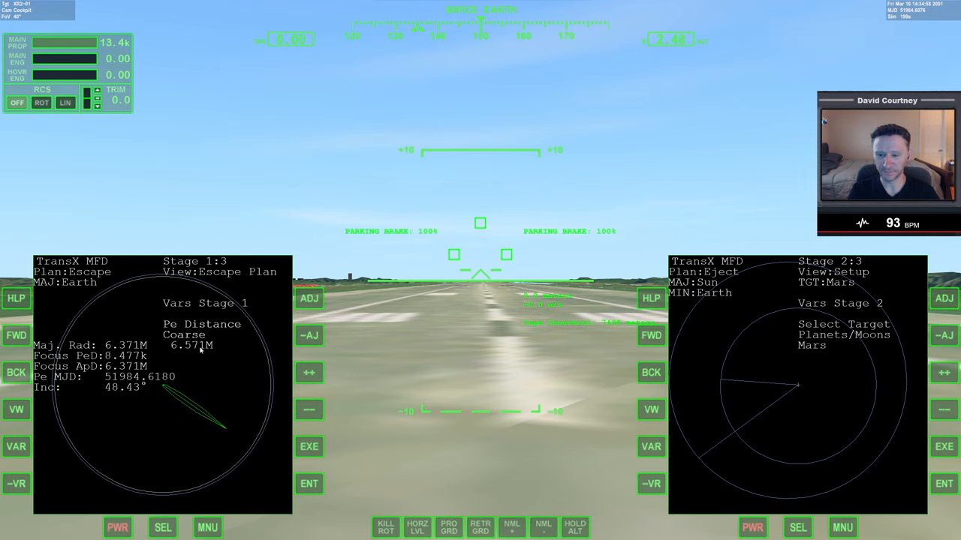
mouse_move(22, 415)
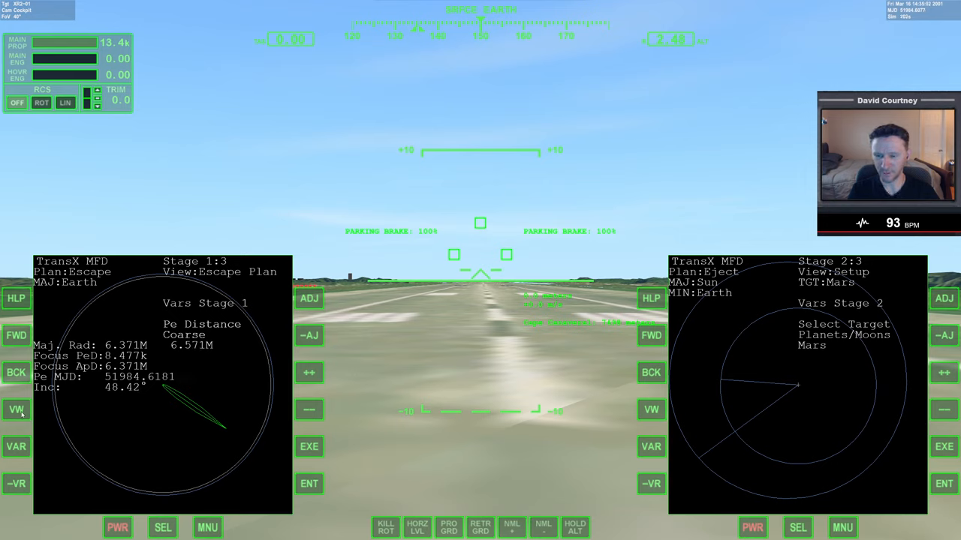
left_click(16, 447)
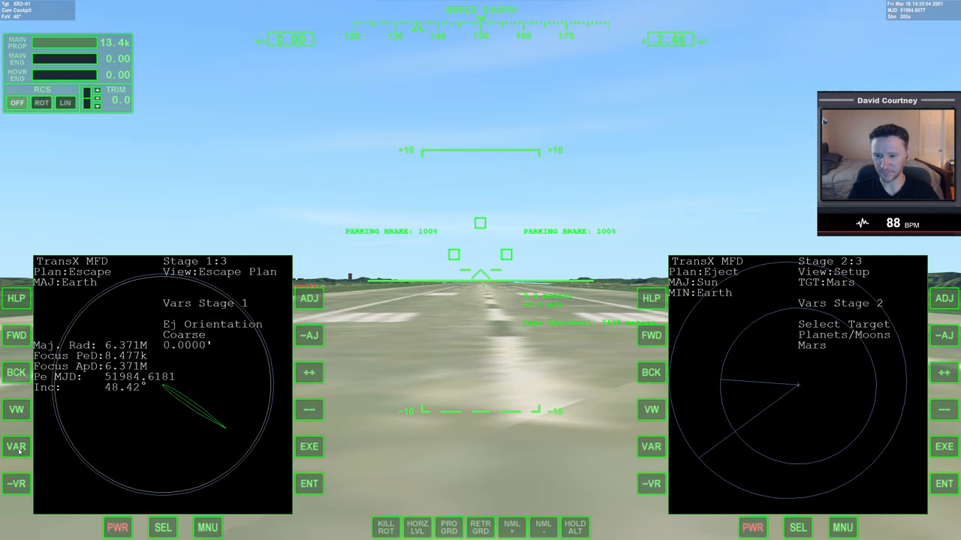
left_click(16, 447)
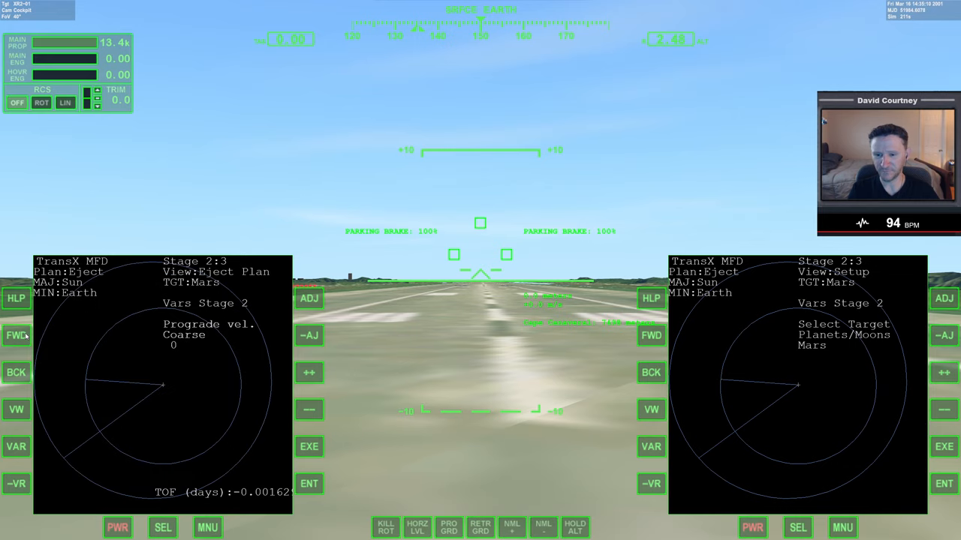
mouse_move(243, 370)
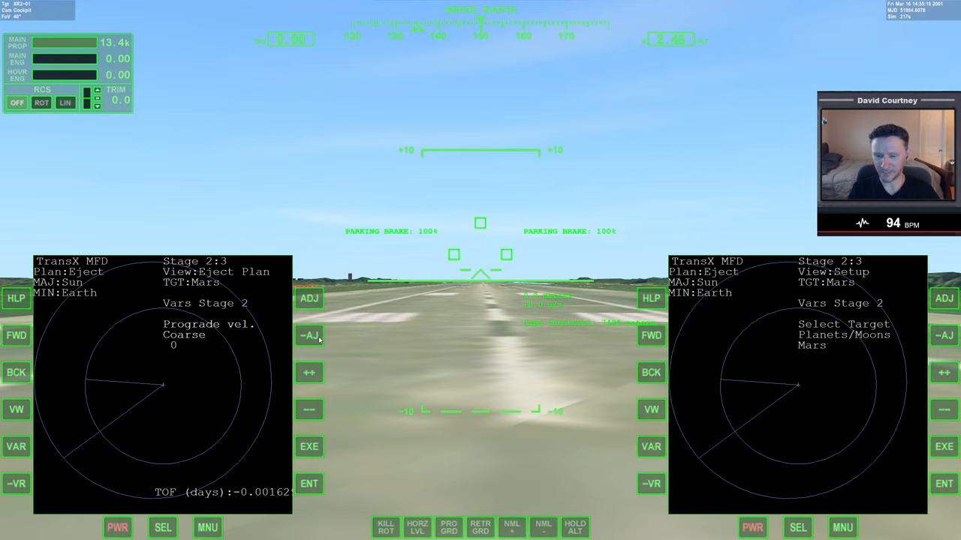
Change the adjustment mode and select the stage 2 Eject date variable.
left_click(309, 334)
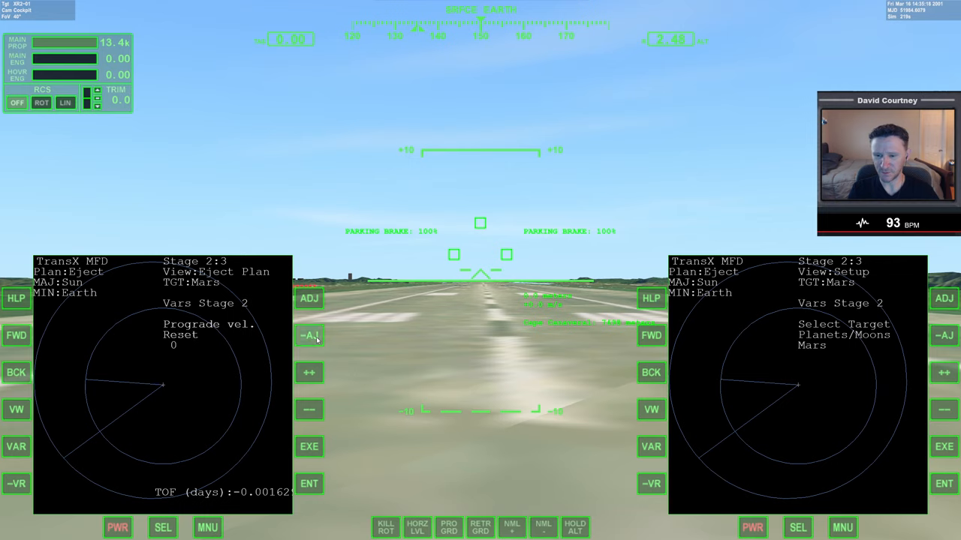
left_click(308, 335)
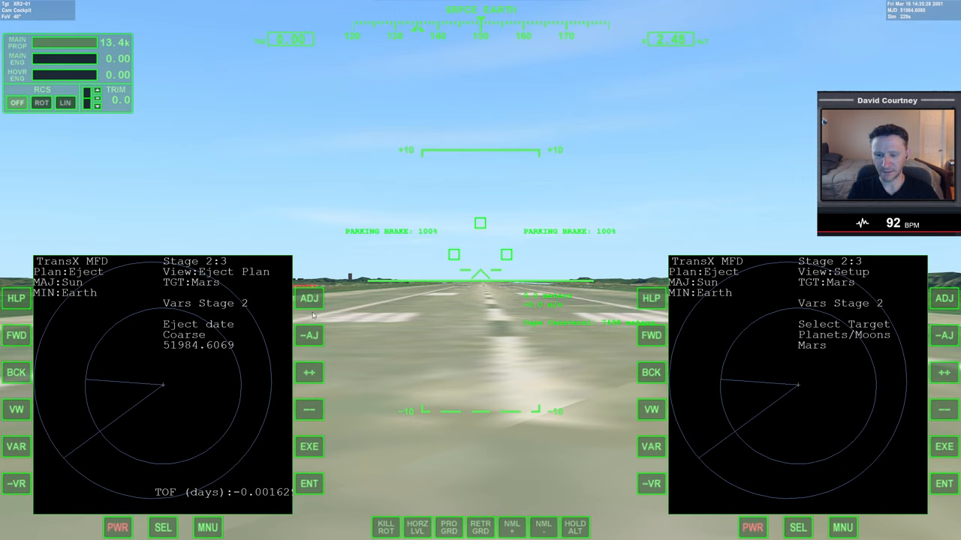
mouse_move(291, 409)
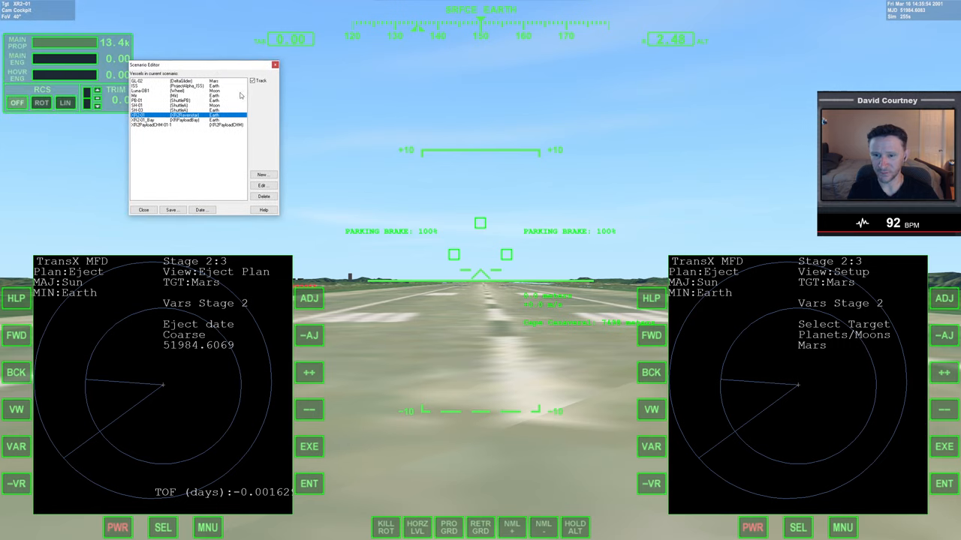
mouse_move(242, 190)
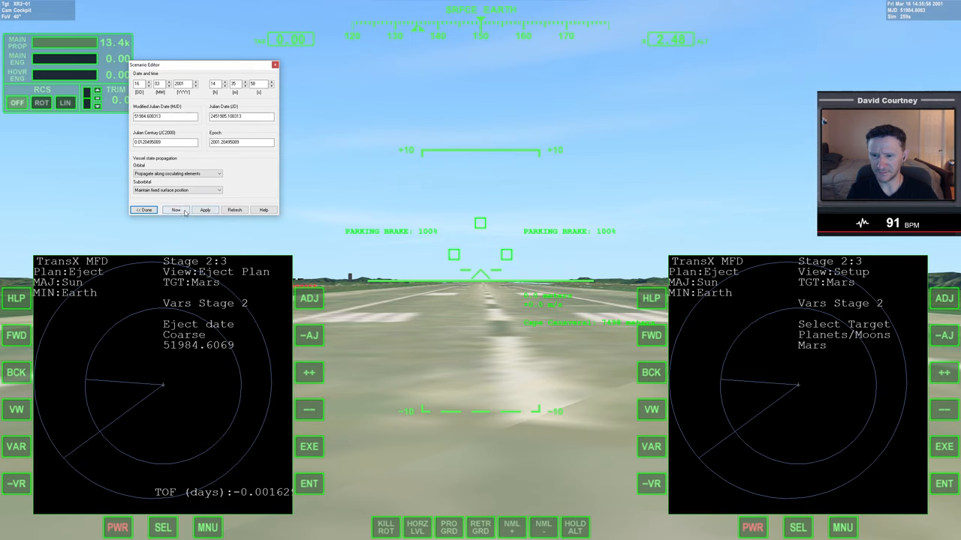
Set the simulation date to now (June 2021) and close the date settings.
left_click(175, 209)
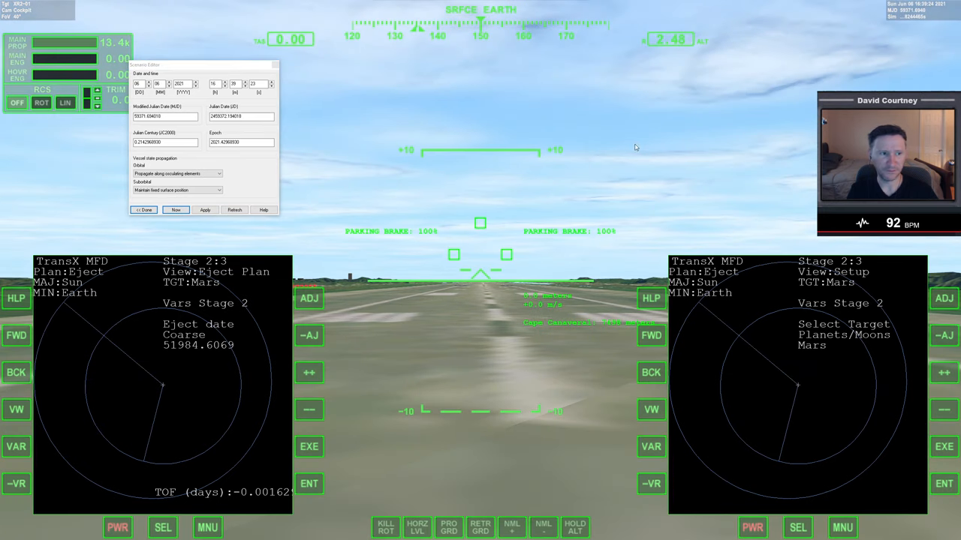
mouse_move(772, 73)
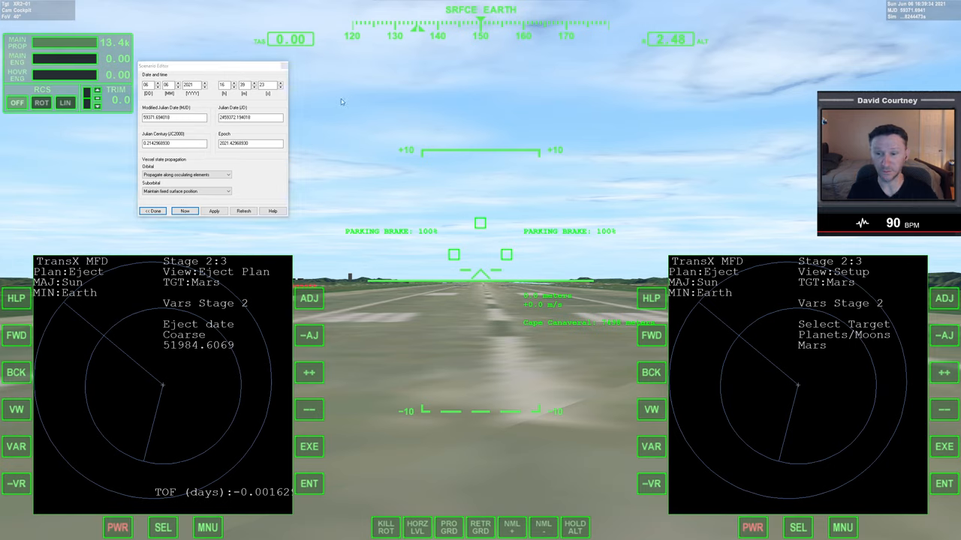
left_click(152, 211)
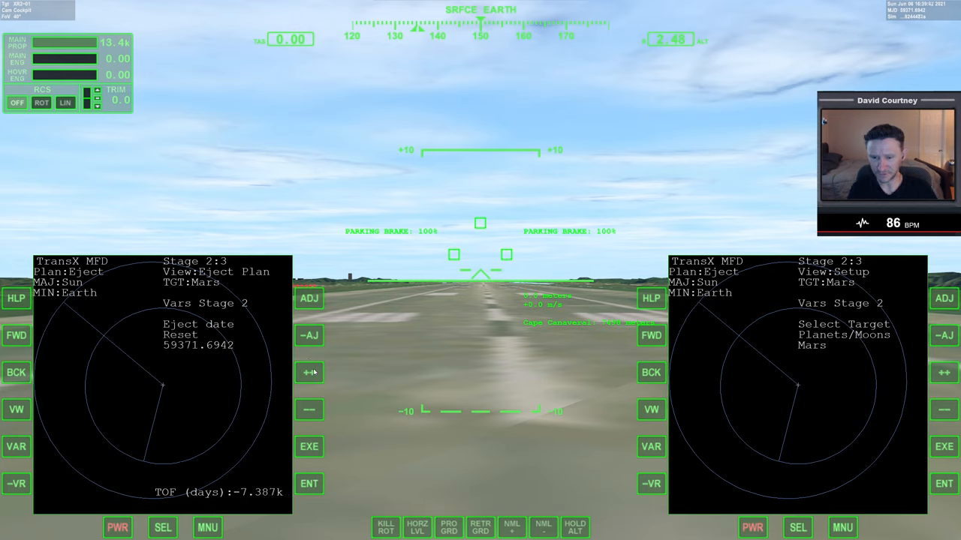
mouse_move(263, 402)
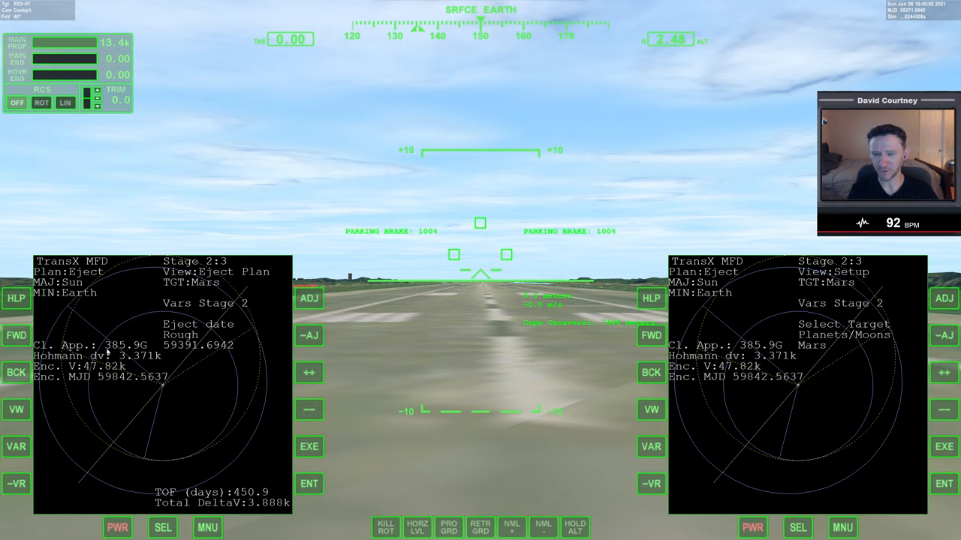
mouse_move(158, 353)
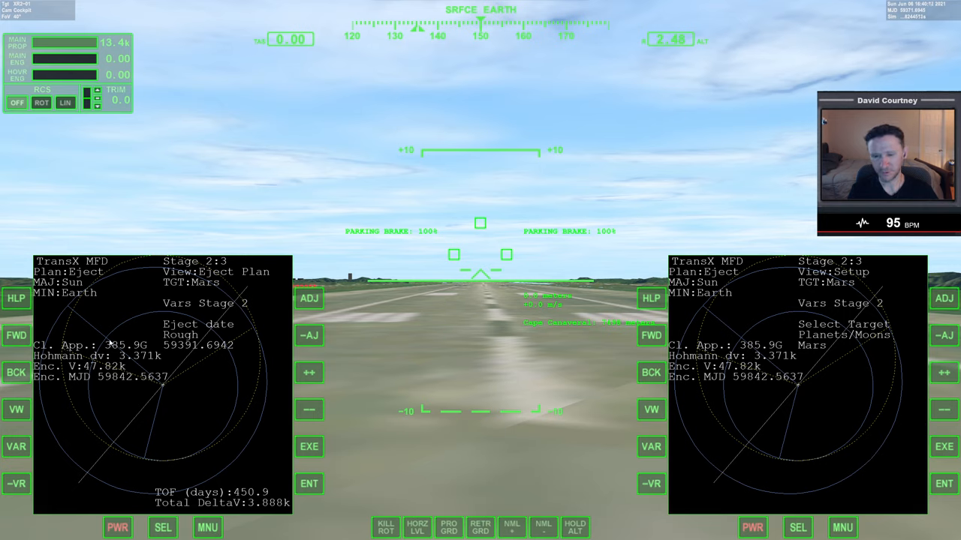
Push the eject date later in coarse, then medium steps.
left_click(308, 372)
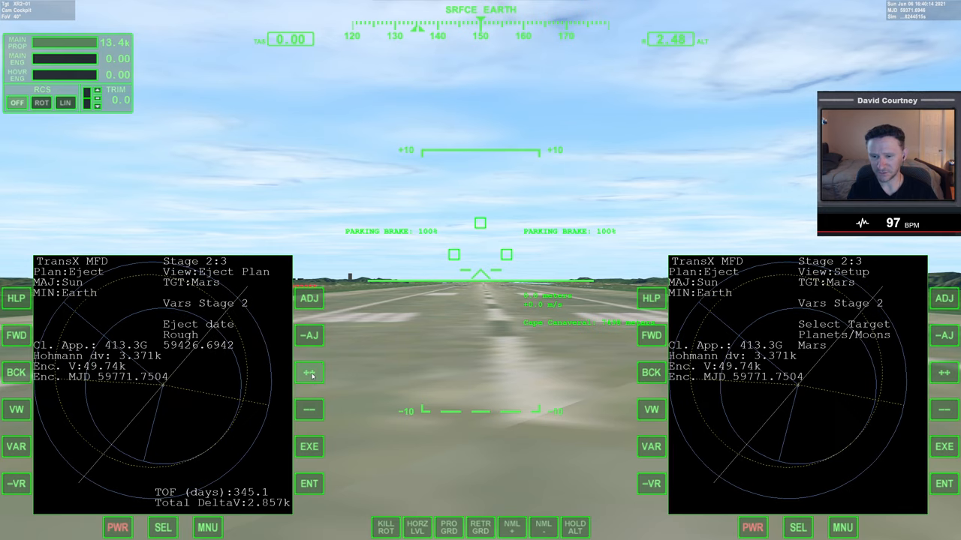
left_click(310, 373)
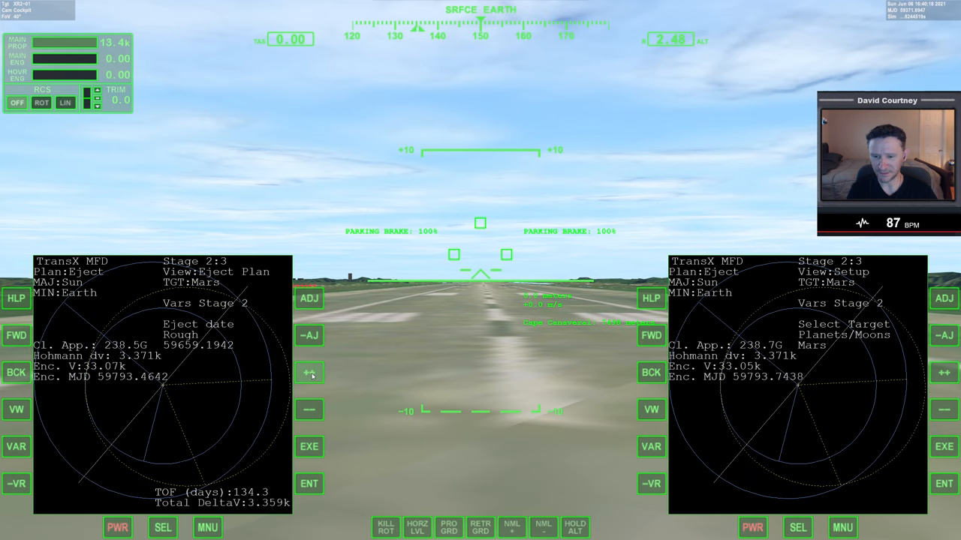
left_click(309, 373)
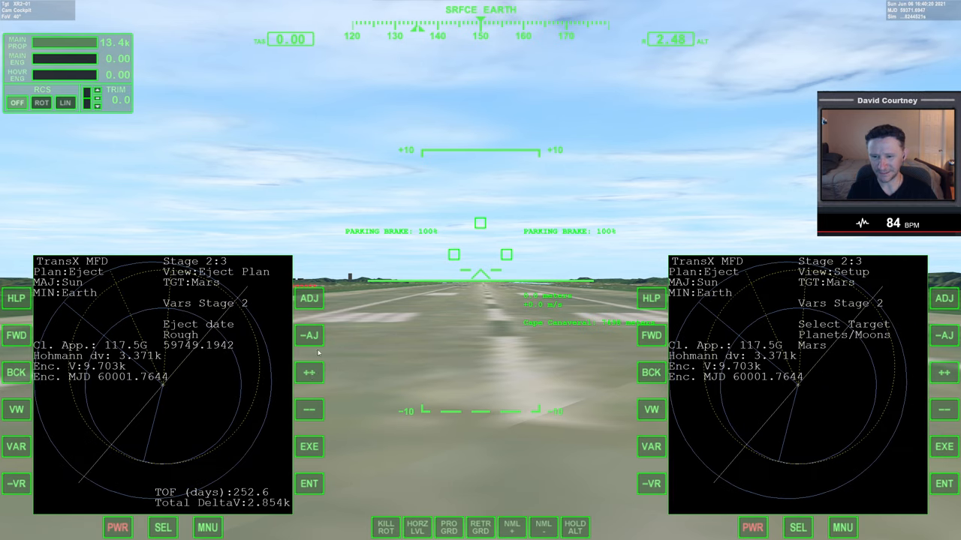
left_click(308, 373)
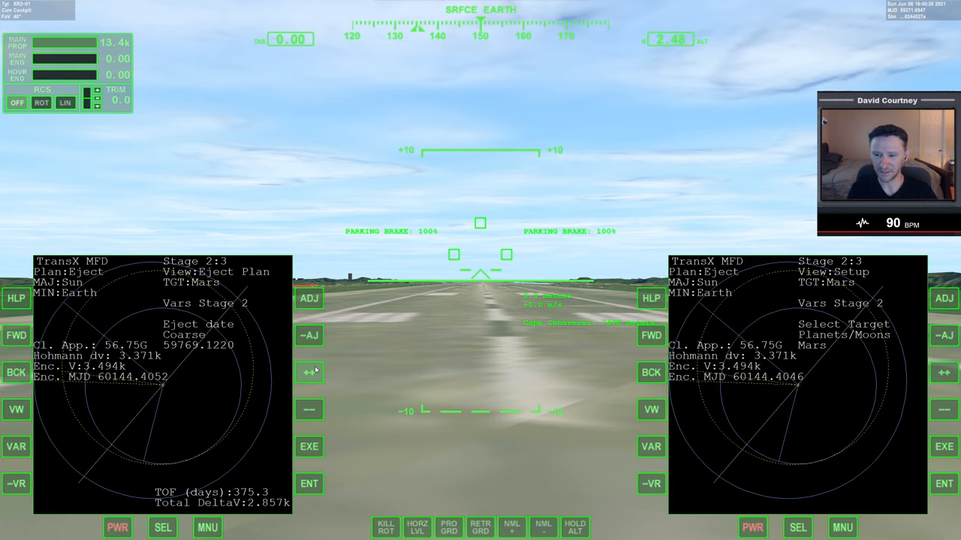
left_click(309, 373)
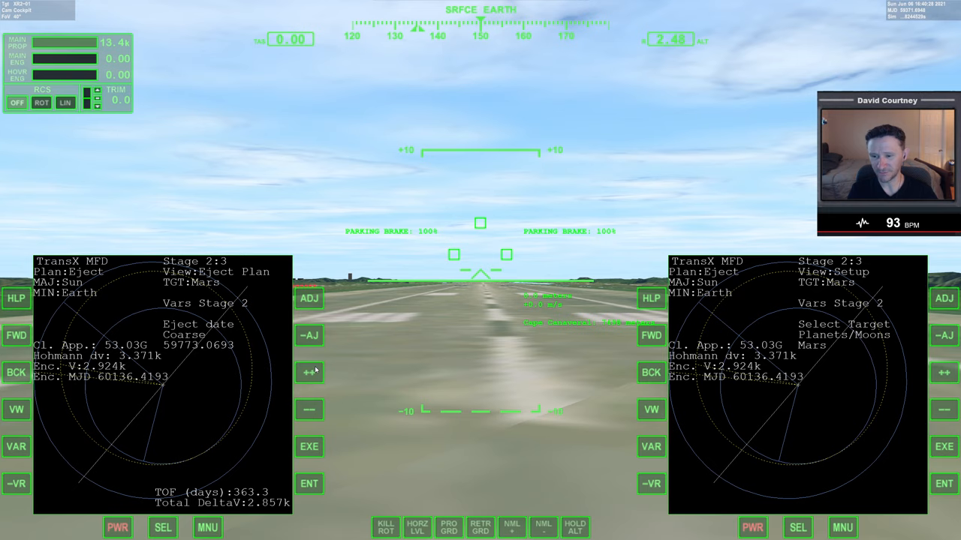
left_click(308, 372)
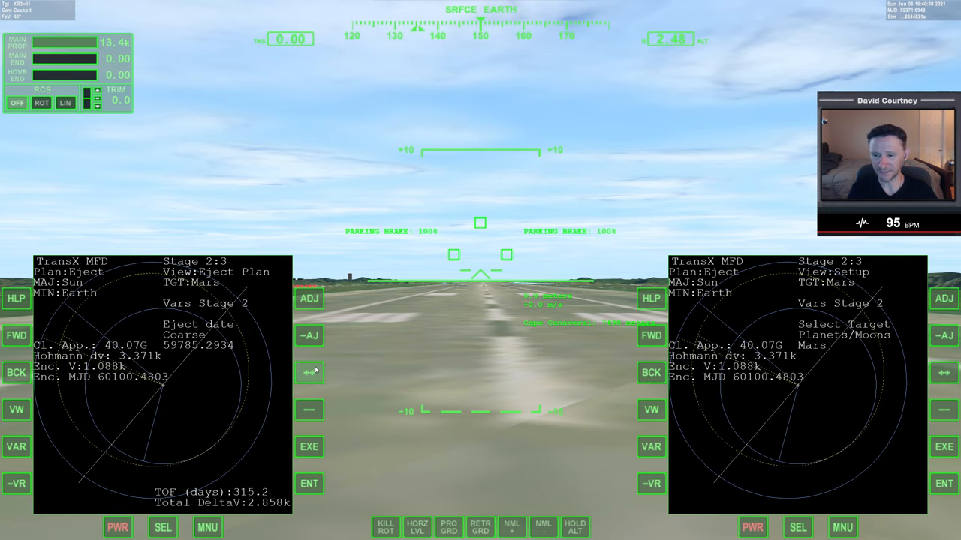
left_click(309, 372)
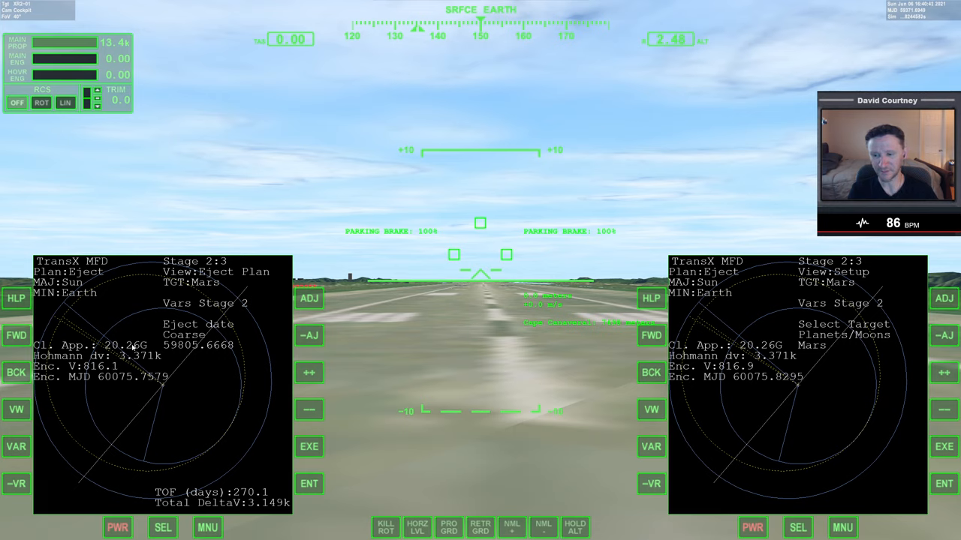
Nudge the eject date later in finer steps to 59825.7416, giving 5.891G closest approach.
left_click(308, 372)
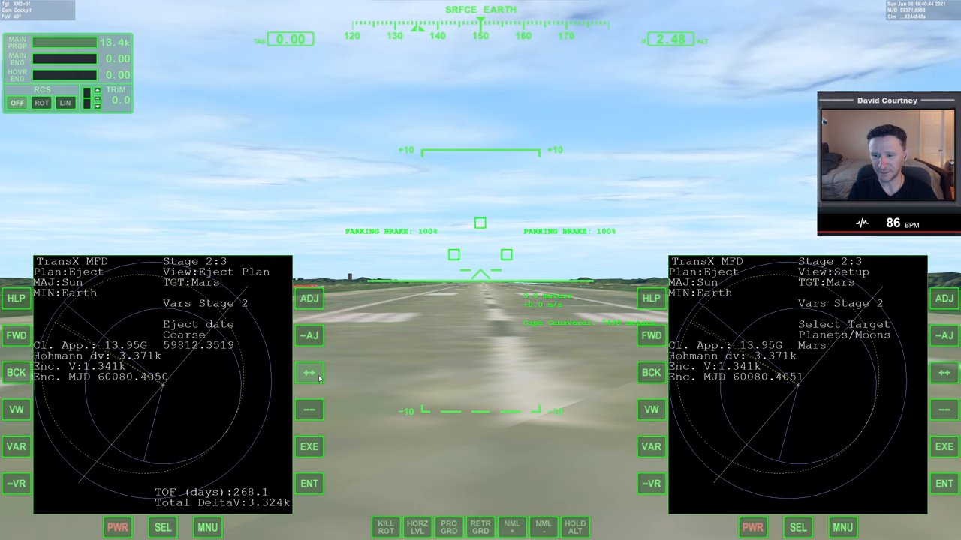
left_click(309, 372)
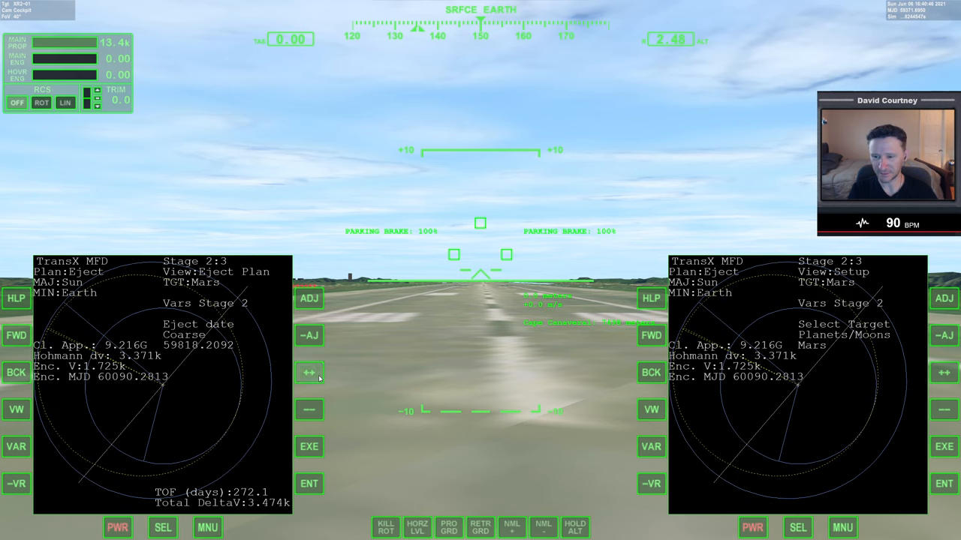
left_click(309, 373)
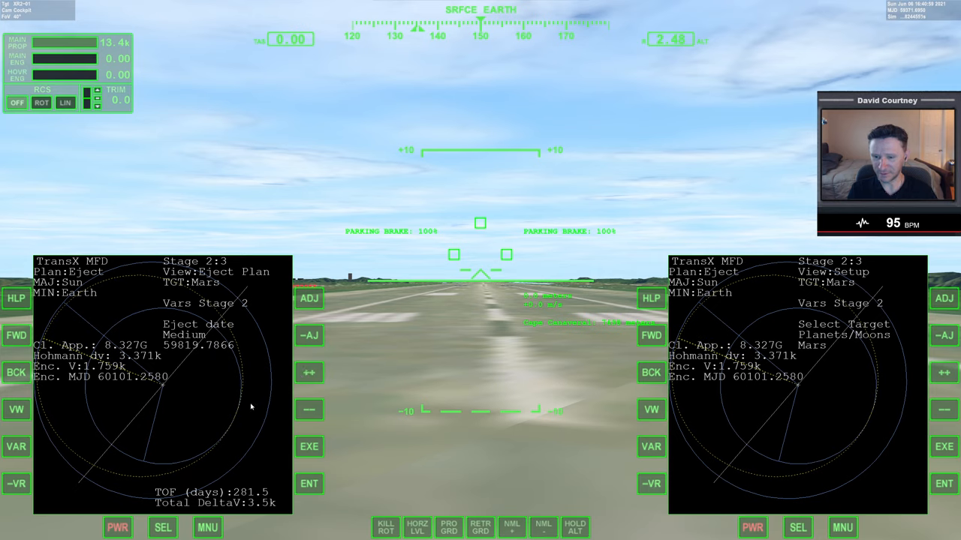
mouse_move(224, 418)
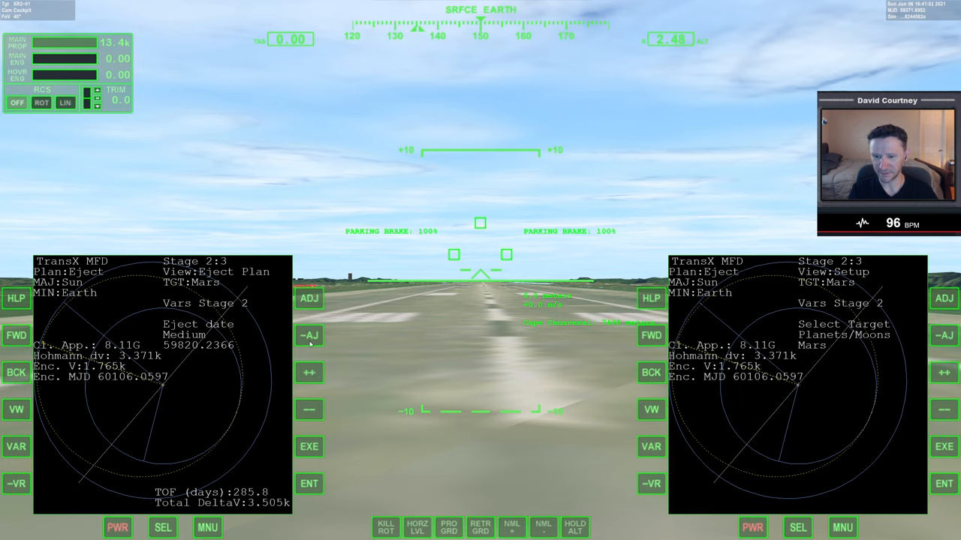
left_click(309, 372)
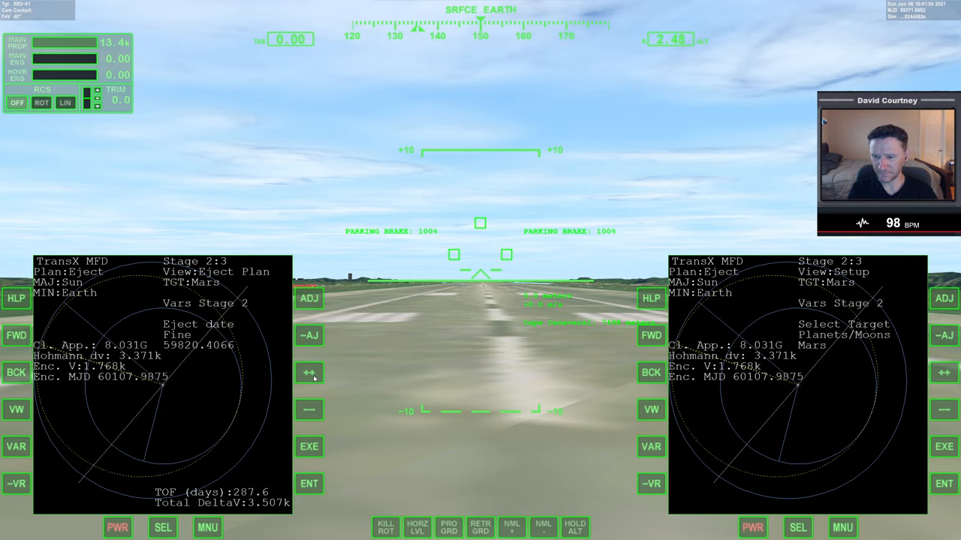
left_click(308, 373)
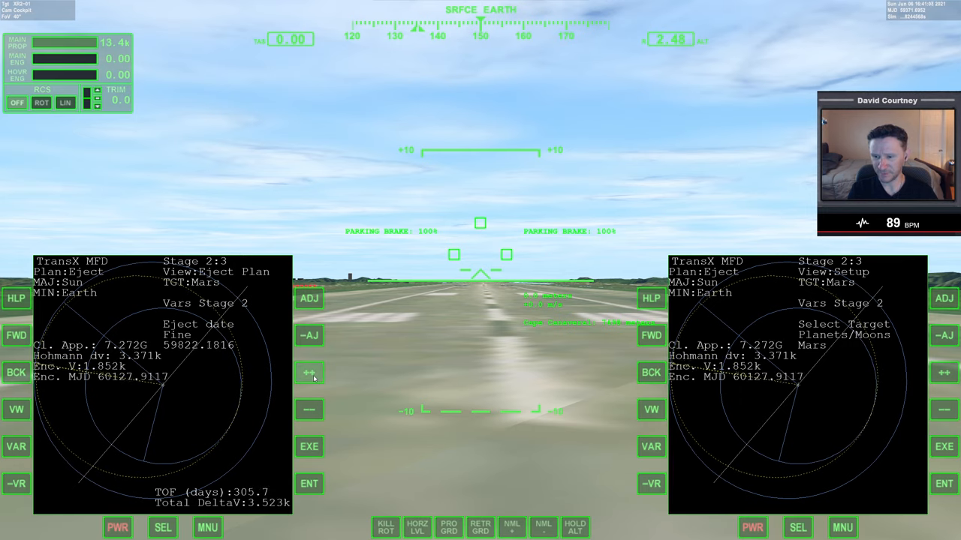
left_click(309, 373)
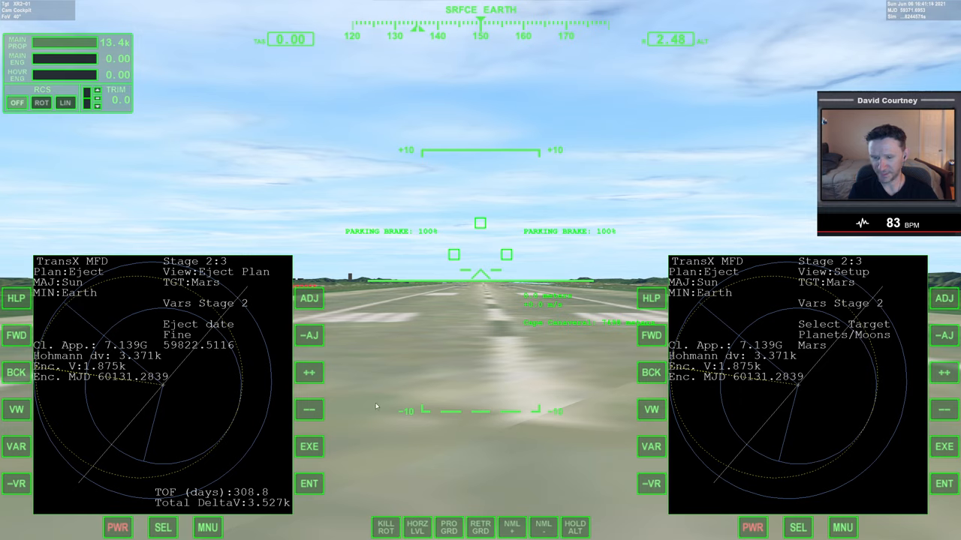
left_click(309, 373)
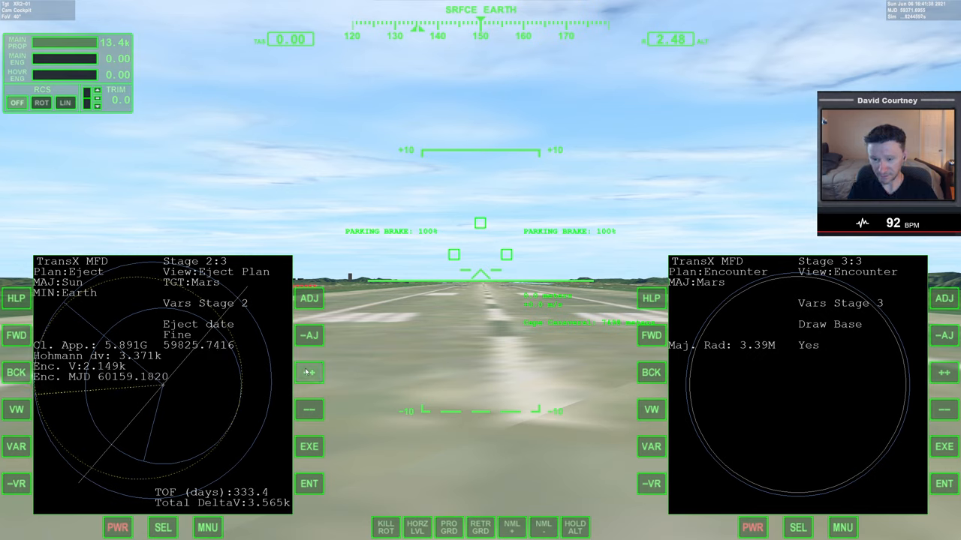
Advance the eject date to 59843.9626, bringing Mars closest approach to 7.652M.
left_click(309, 373)
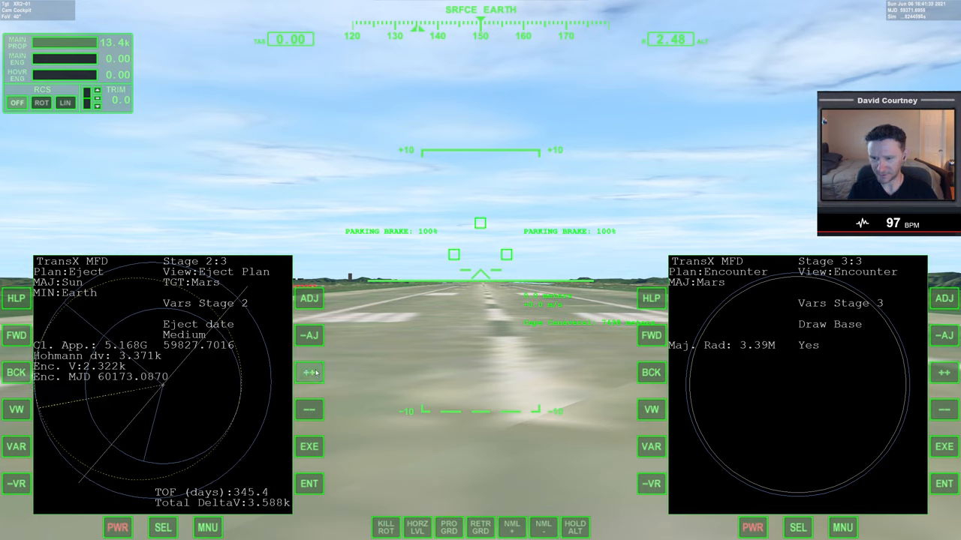
left_click(309, 372)
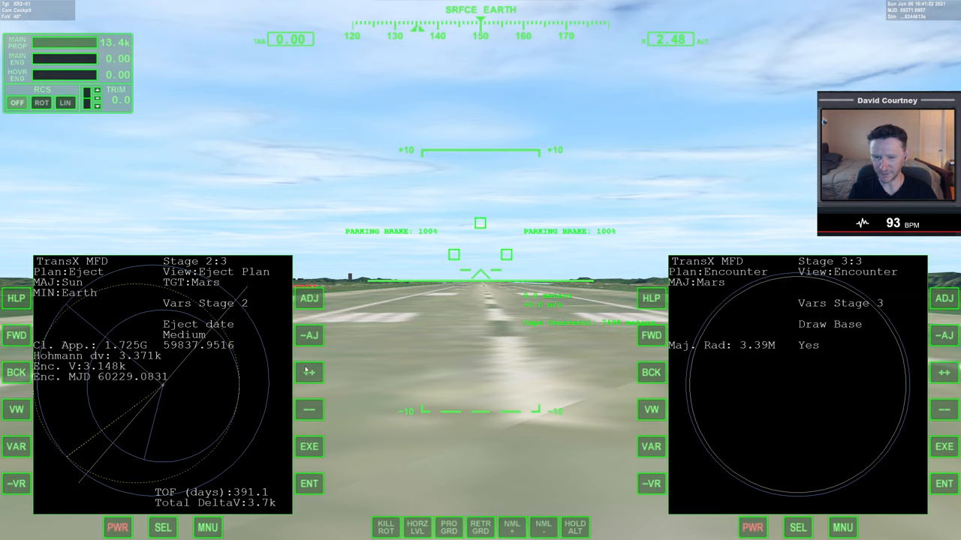
left_click(309, 373)
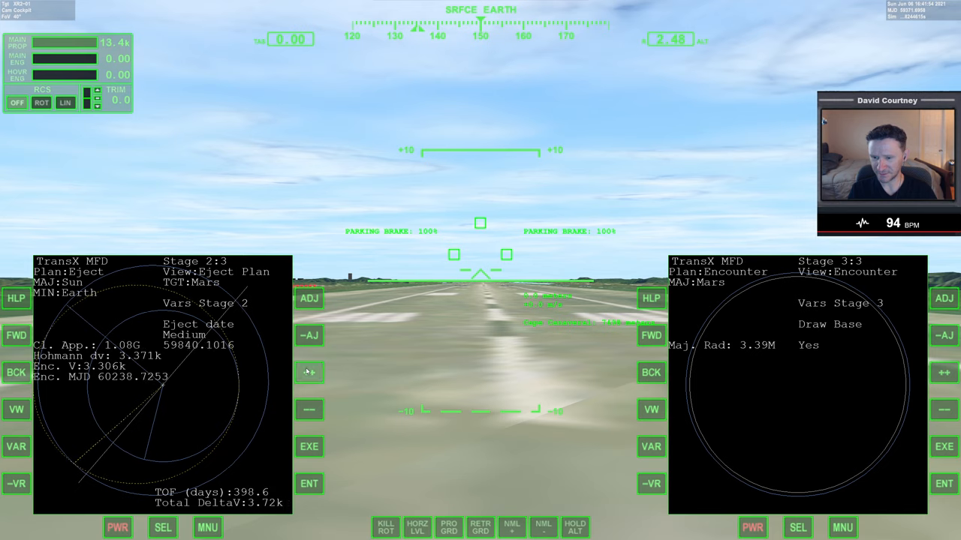
left_click(308, 373)
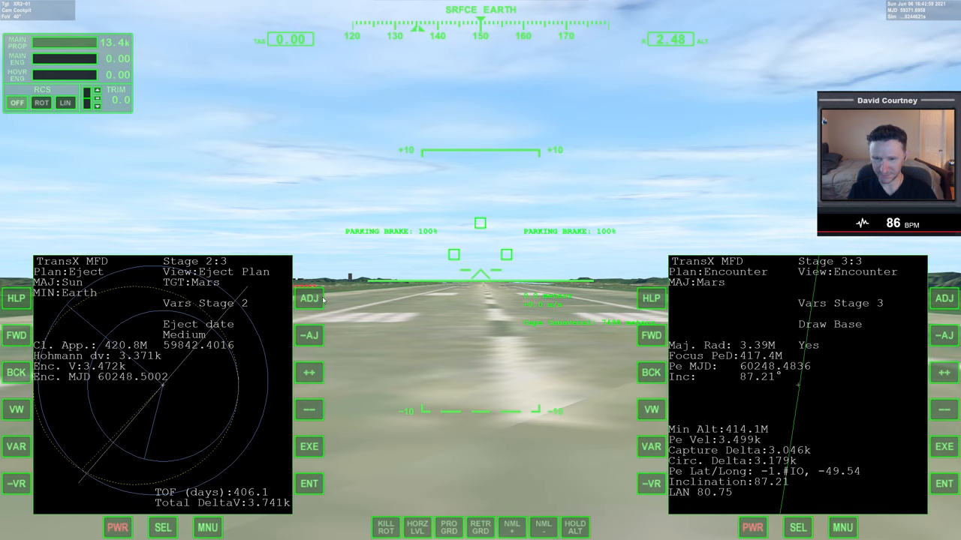
left_click(309, 372)
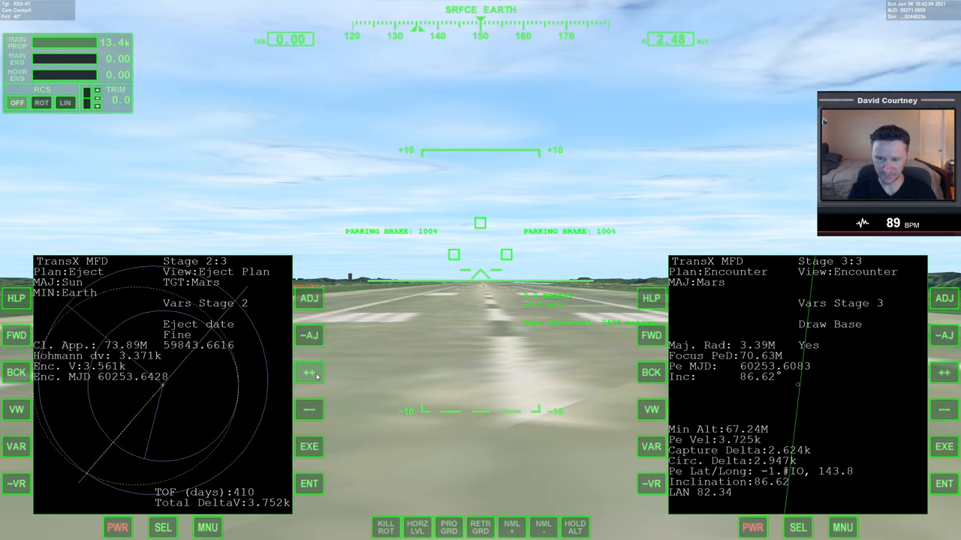
left_click(308, 372)
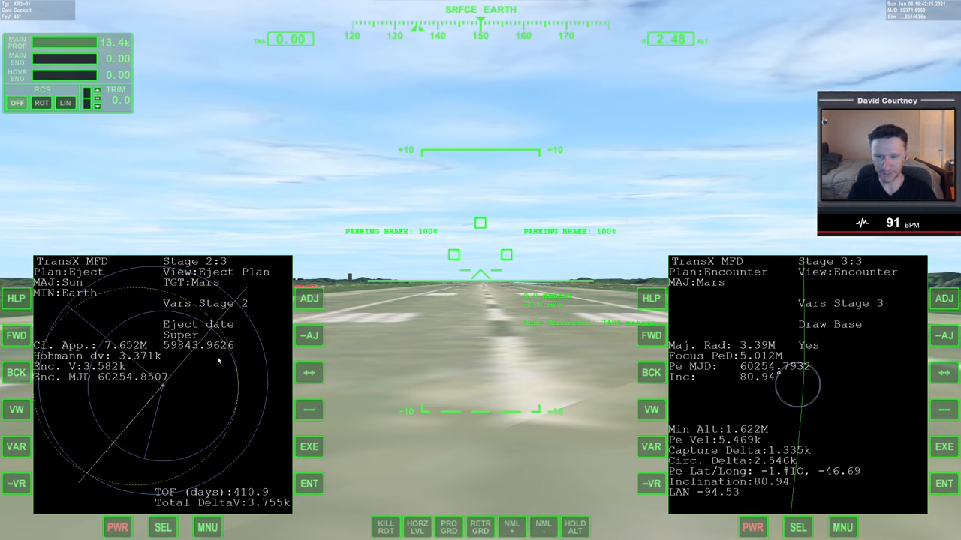
Move the eject date slightly earlier to 59843.9511, then change the date step size.
left_click(309, 410)
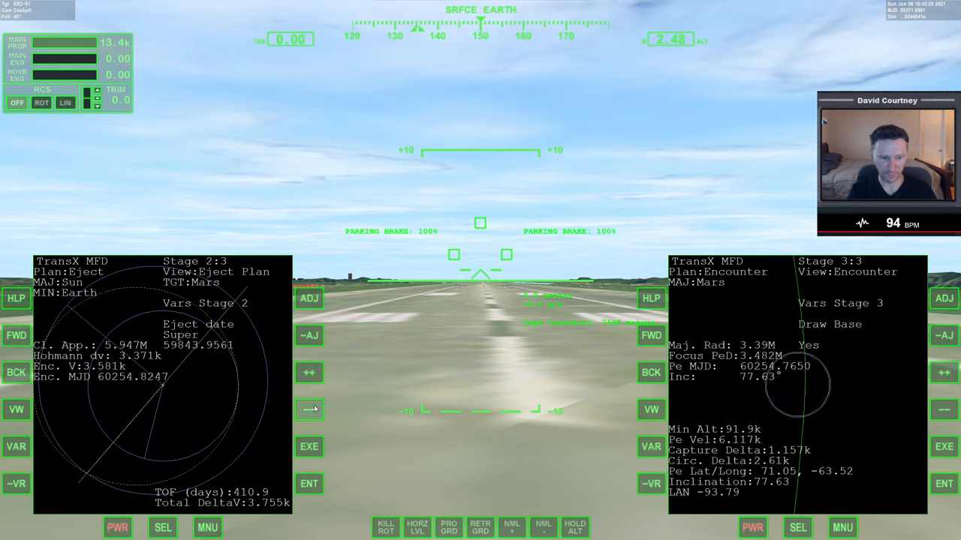
left_click(308, 409)
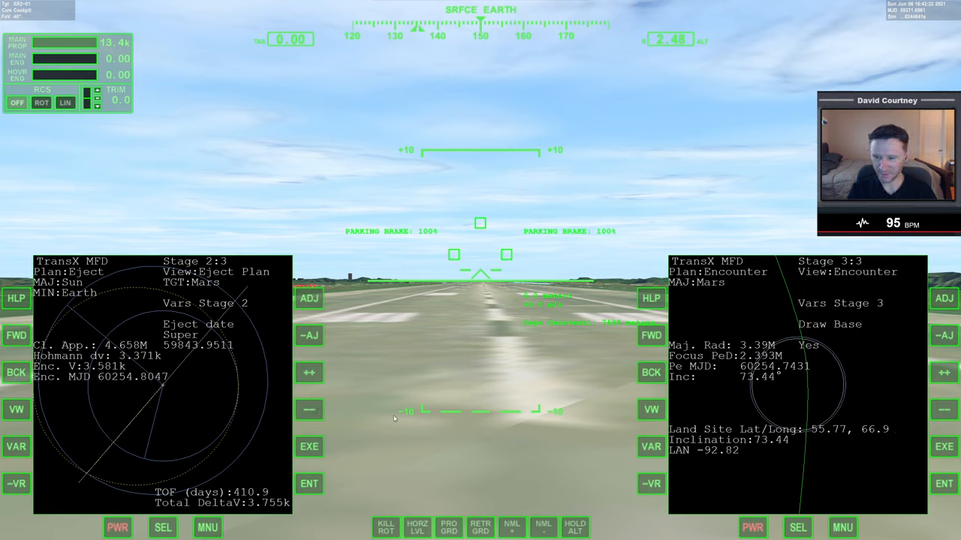
mouse_move(323, 463)
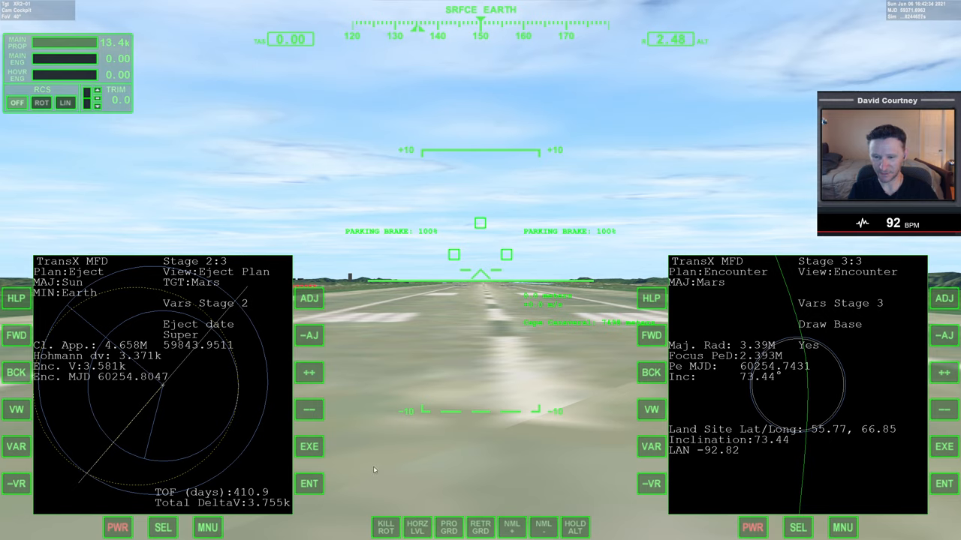
mouse_move(399, 459)
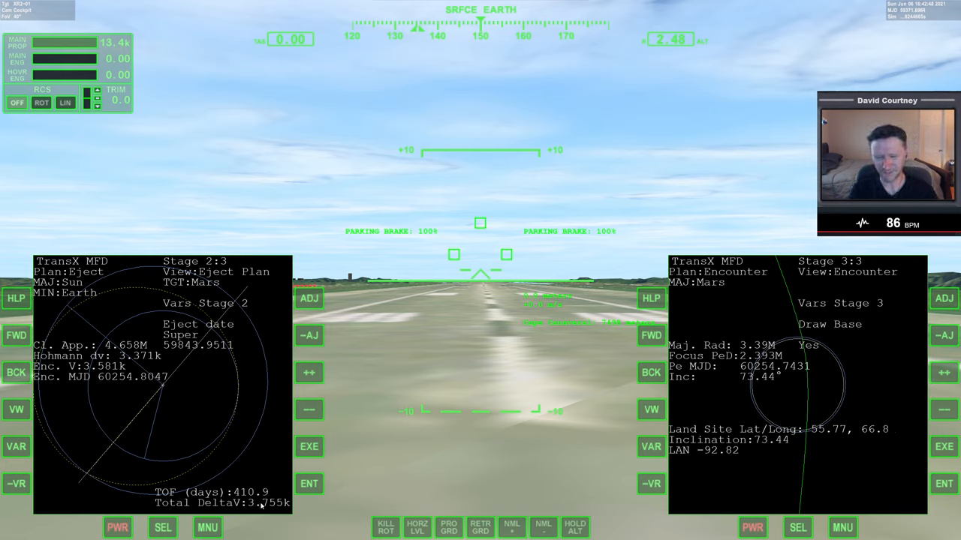
mouse_move(350, 364)
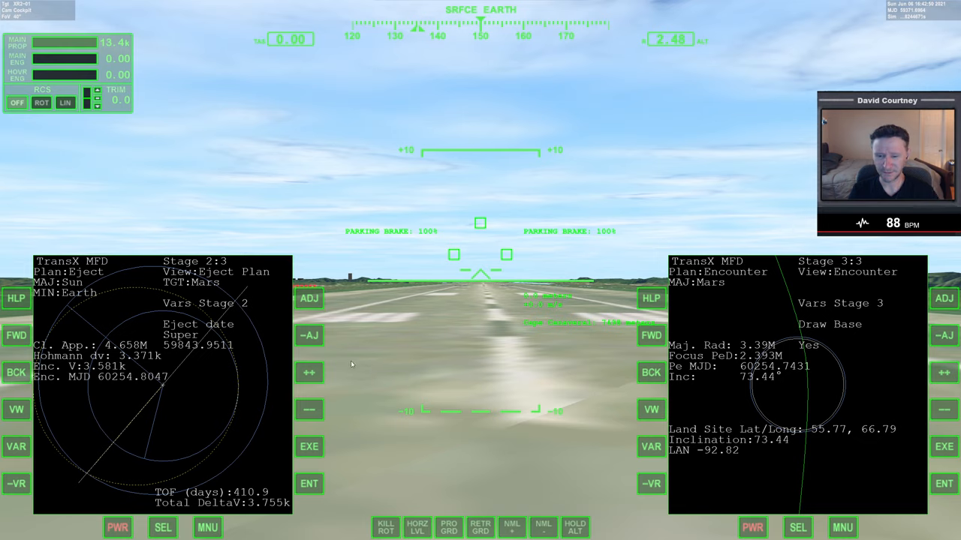
left_click(309, 336)
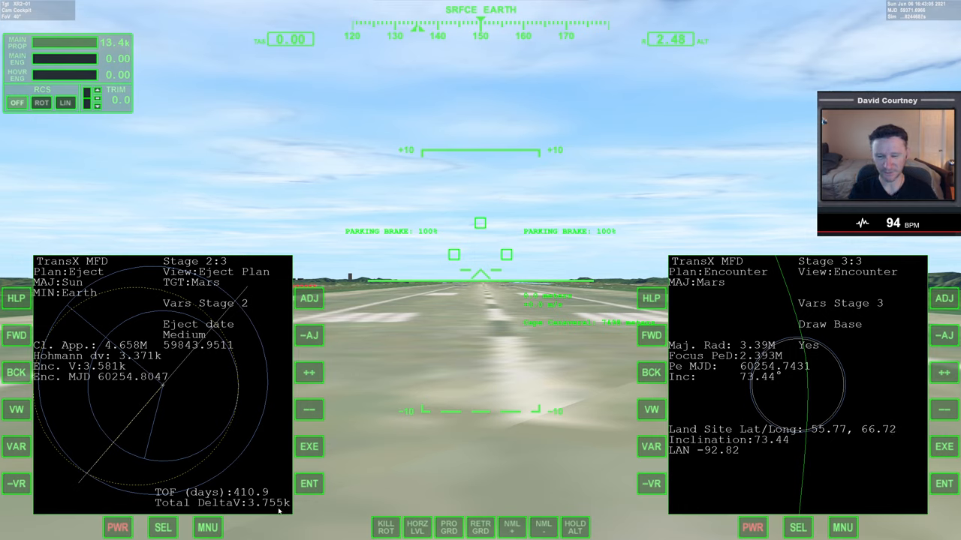
mouse_move(329, 423)
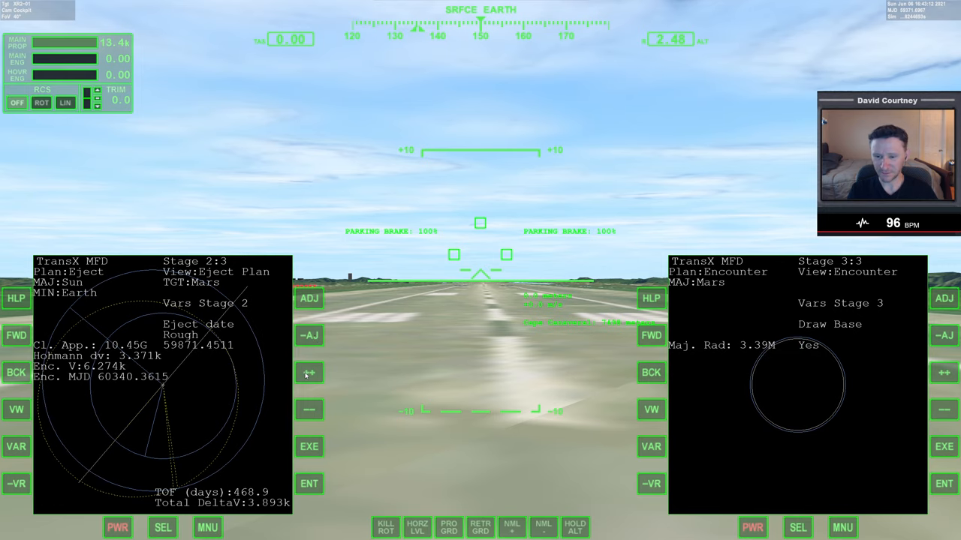
Push the eject date to 60588.0433 at coarse precision, finding a 340.3M Mars encounter.
left_click(309, 373)
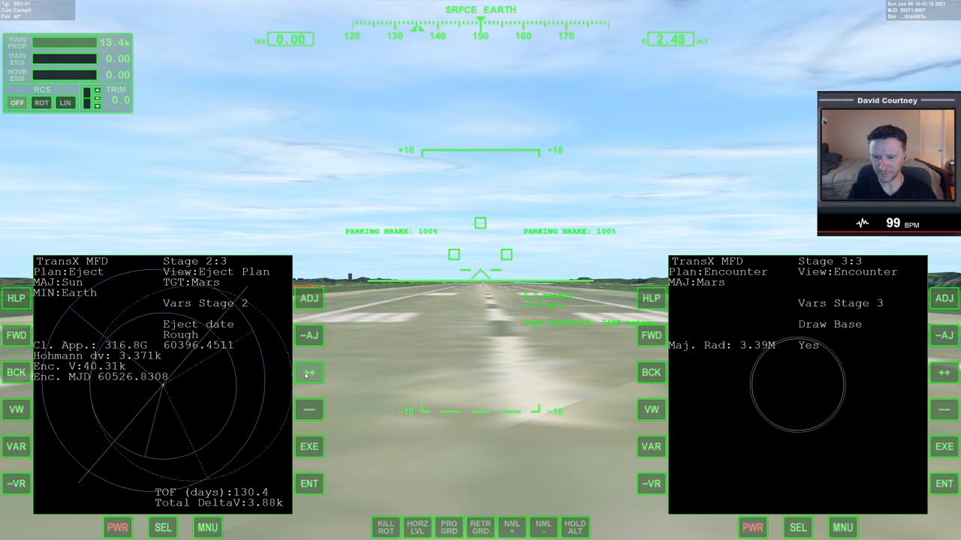
left_click(309, 373)
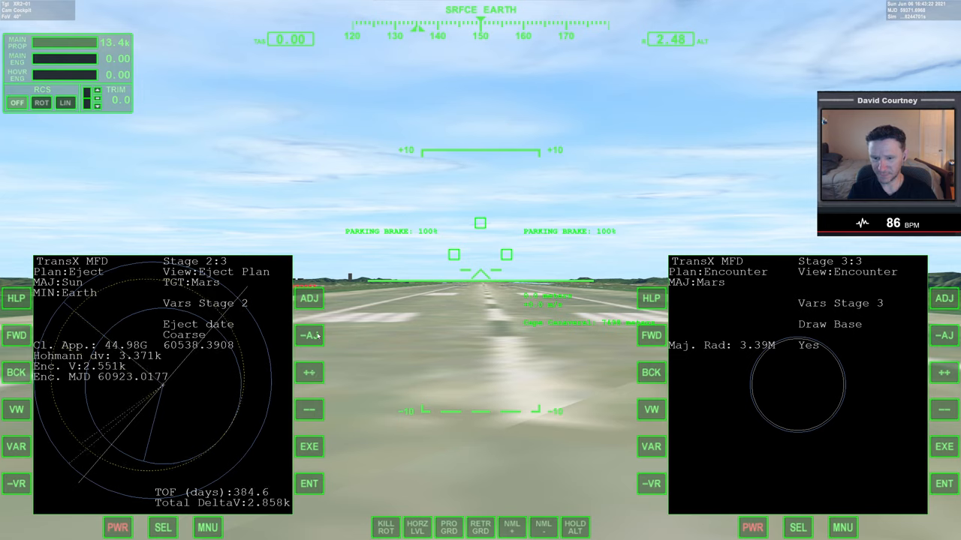
left_click(309, 373)
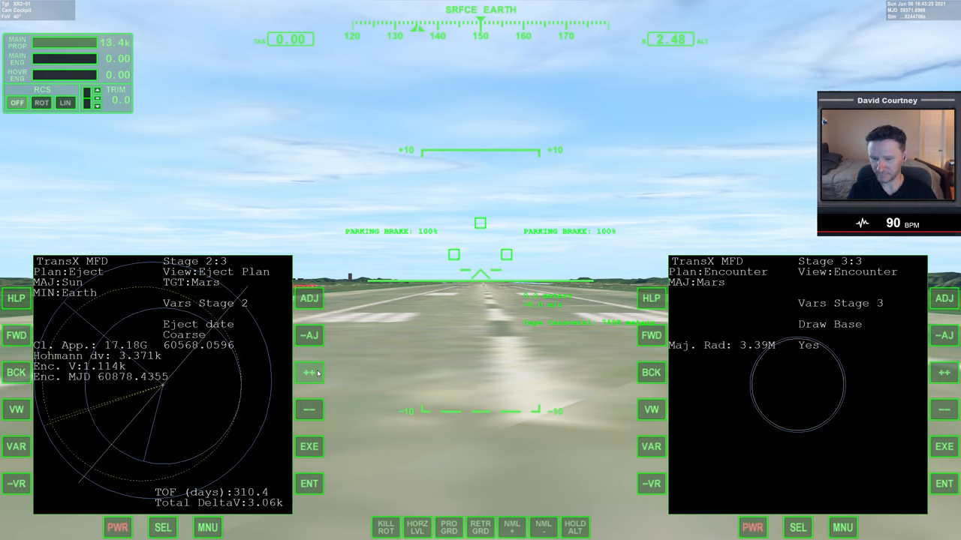
left_click(309, 373)
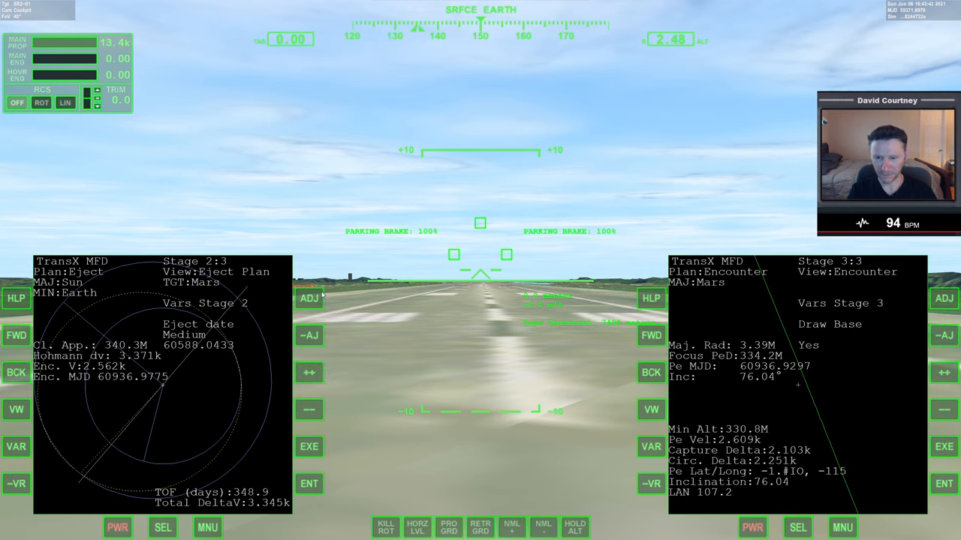
Fine-tune the eject date to 60588.8753, cutting Mars closest approach to 7.803M.
left_click(309, 372)
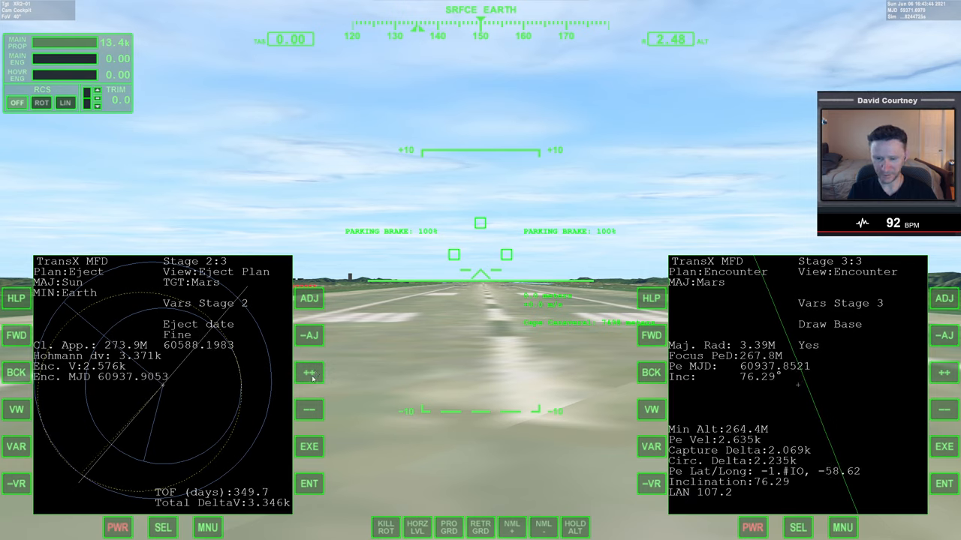
left_click(309, 373)
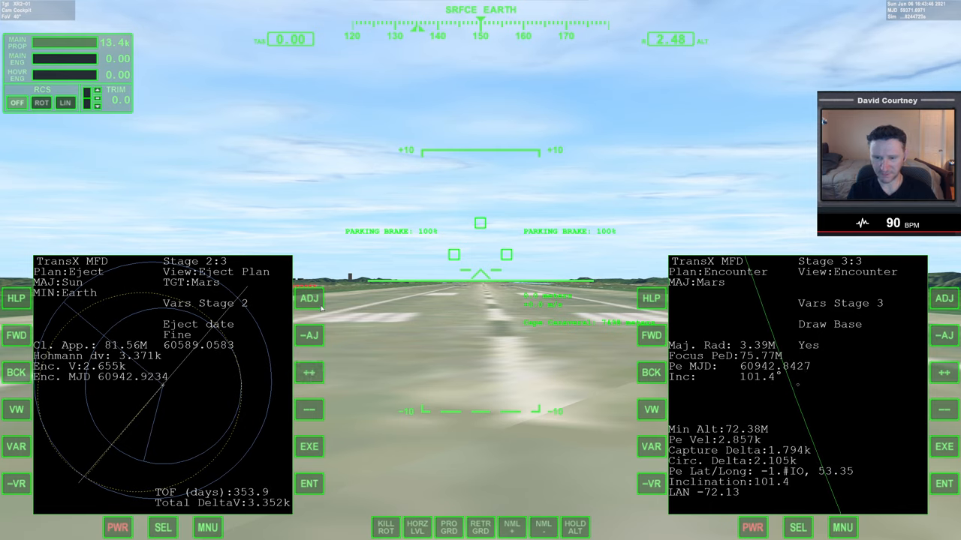
left_click(309, 410)
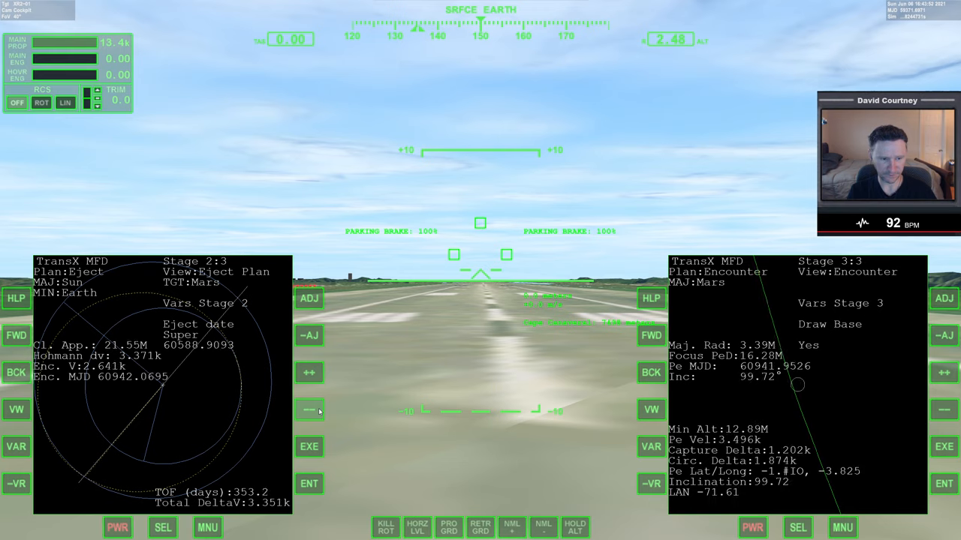
left_click(308, 409)
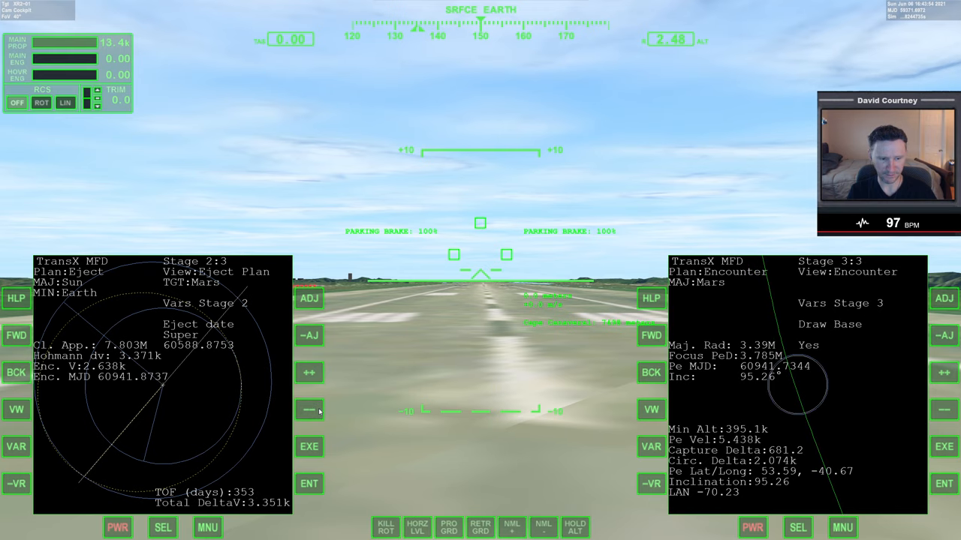
mouse_move(459, 458)
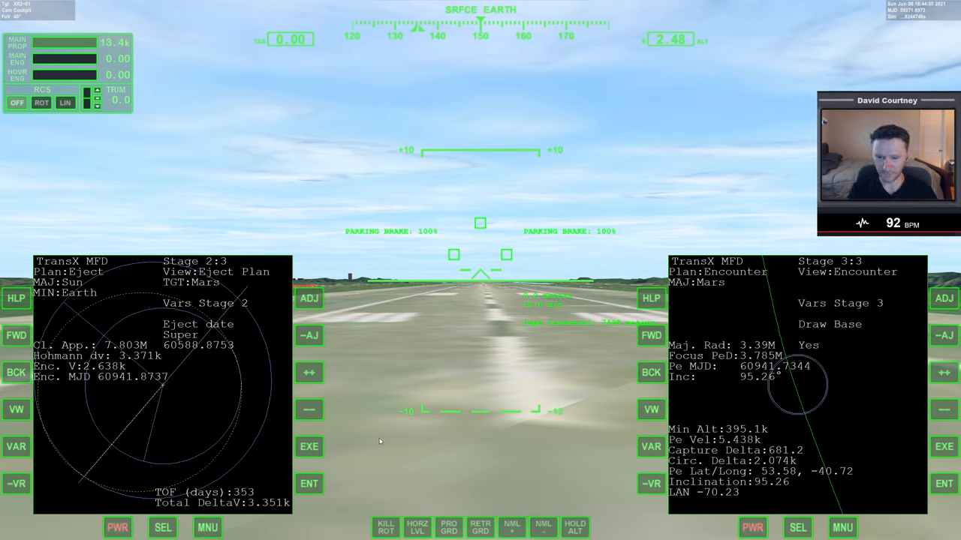
mouse_move(399, 388)
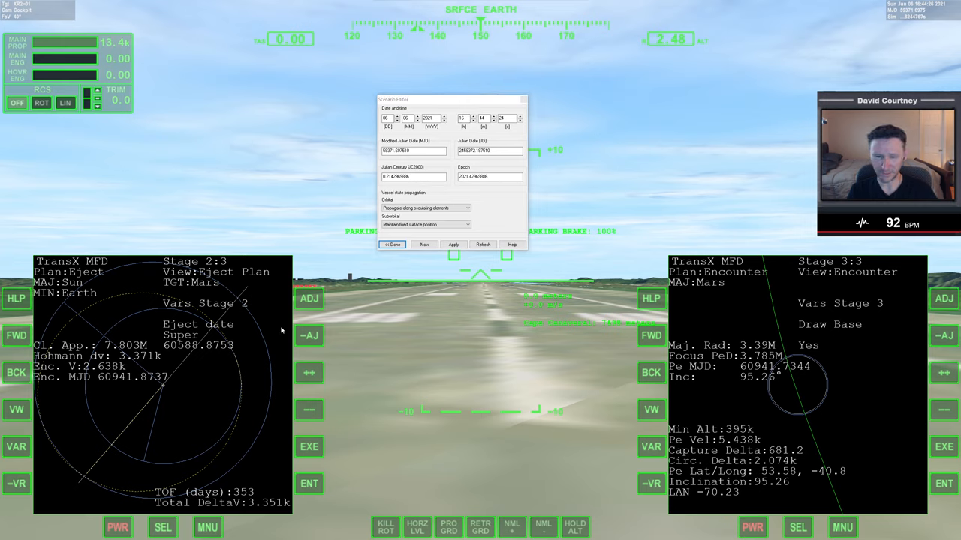
mouse_move(352, 156)
type("60586")
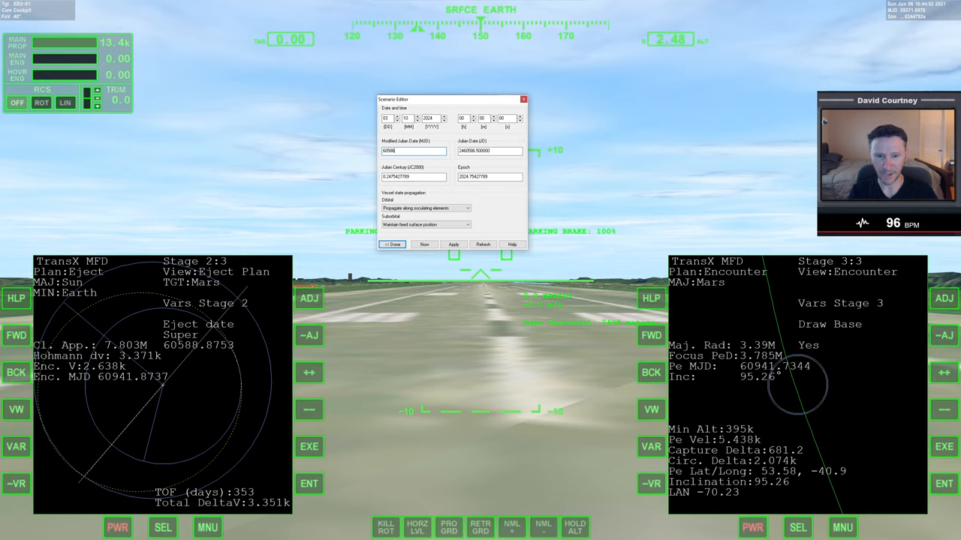
mouse_move(443, 160)
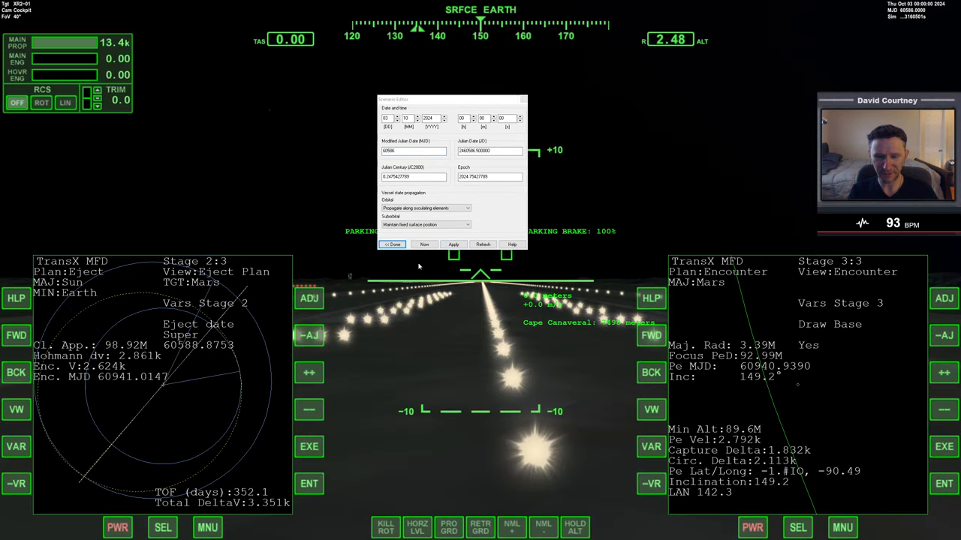
Apply simulation date MJD 60586 (3 October 2024) and close the Scenario Editor.
left_click(453, 244)
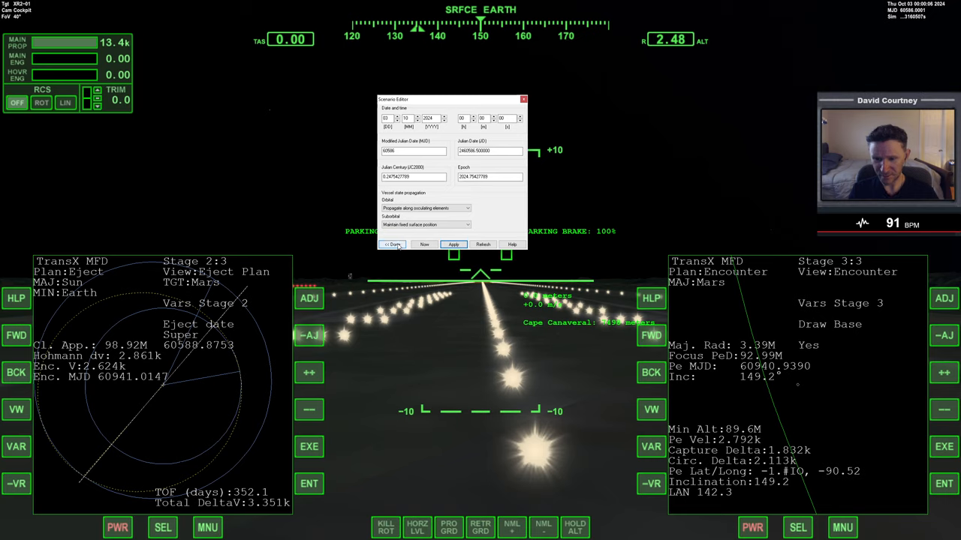
left_click(391, 244)
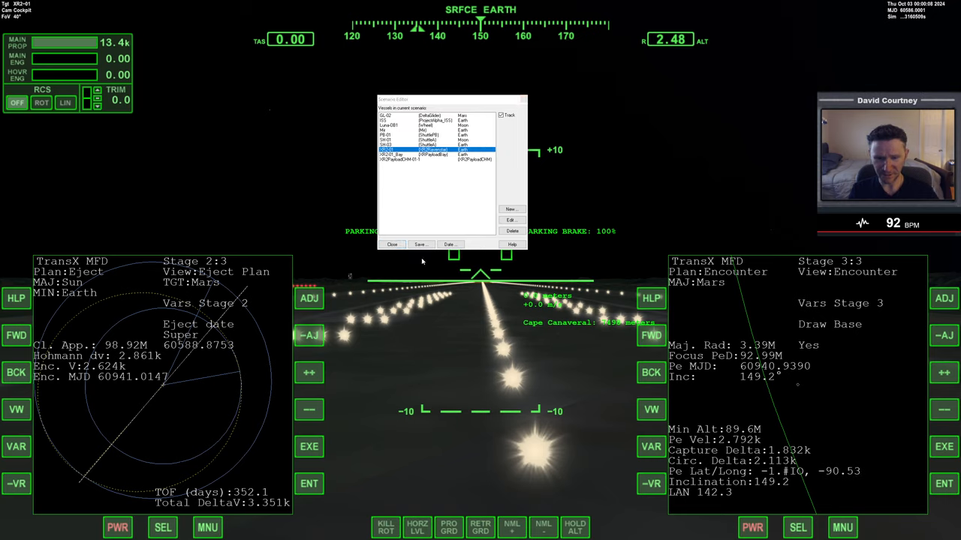
left_click(392, 244)
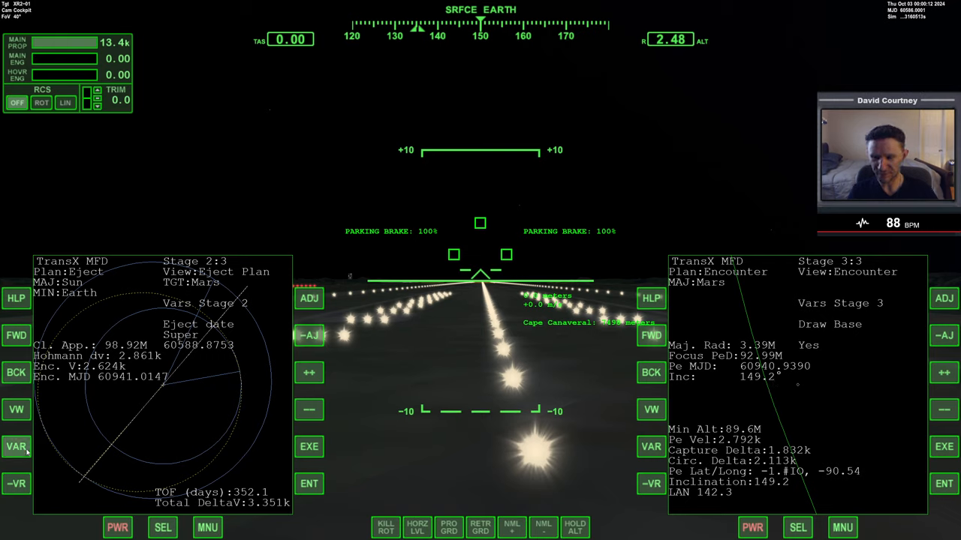
Switch to a coarser adjustment step and move the ejection date several steps earlier.
left_click(16, 446)
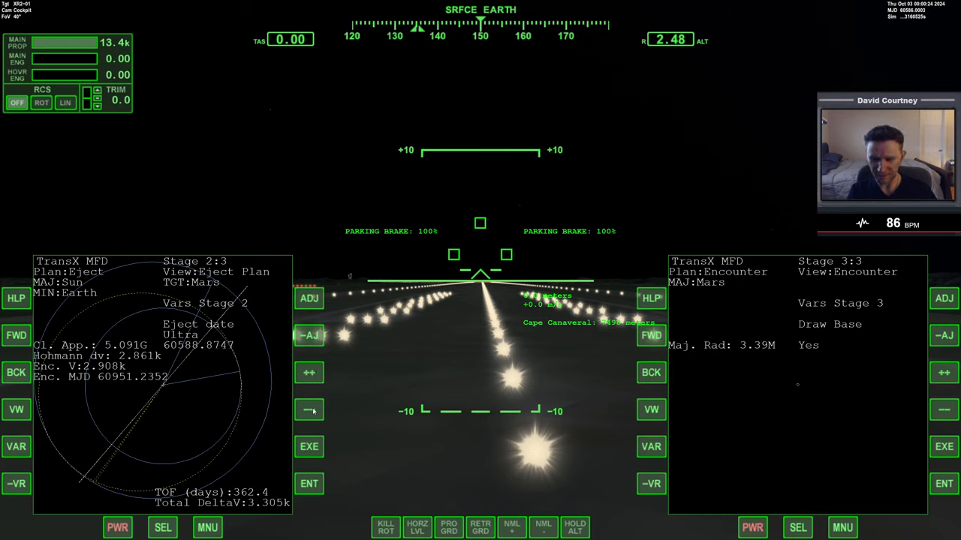
left_click(308, 411)
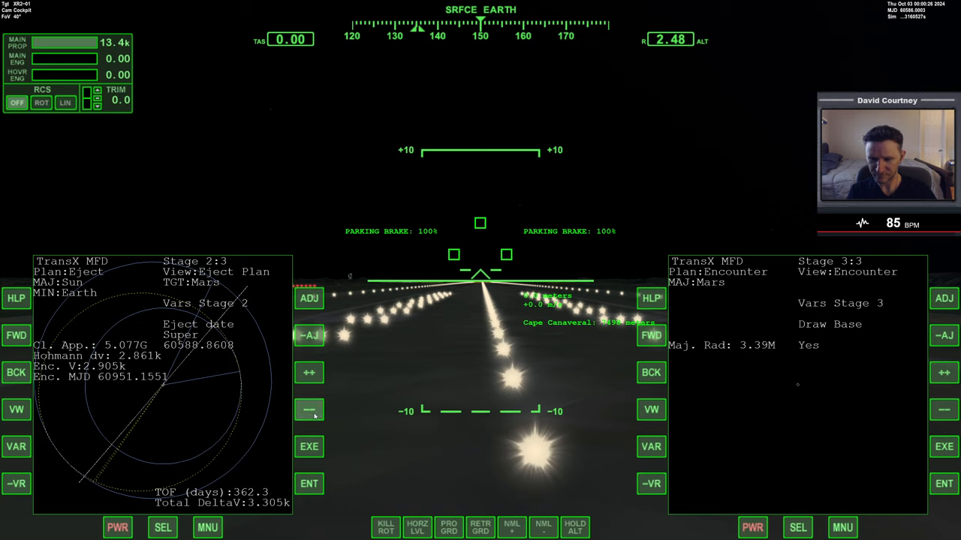
left_click(308, 410)
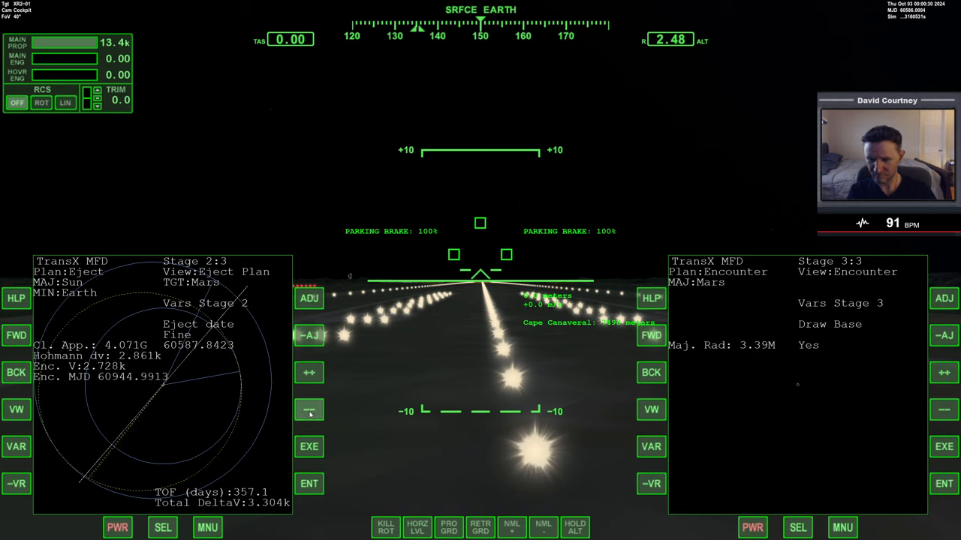
left_click(309, 410)
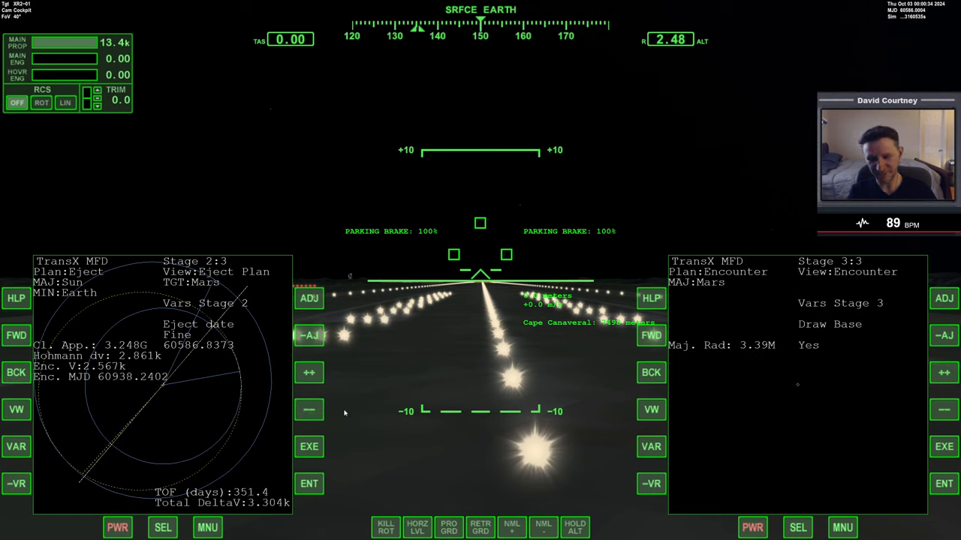
left_click(308, 410)
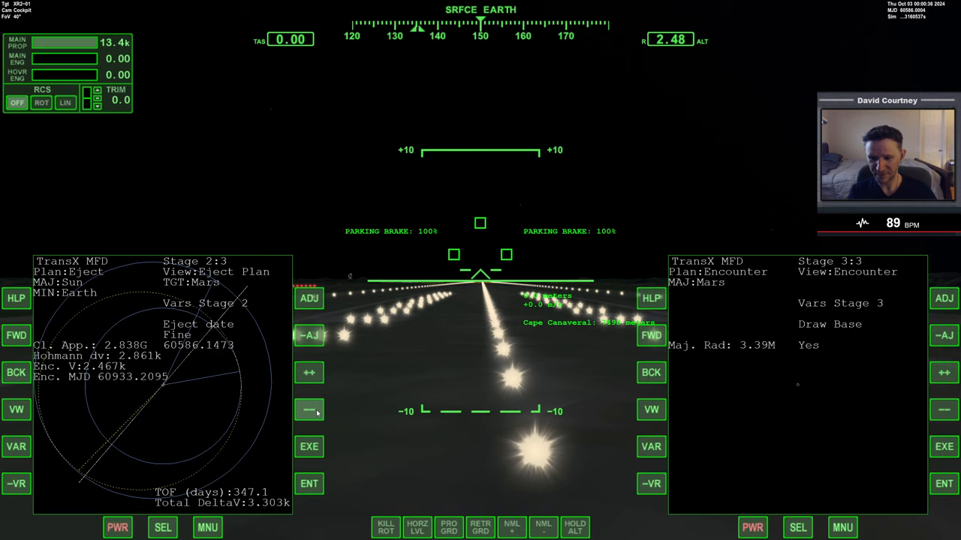
left_click(309, 410)
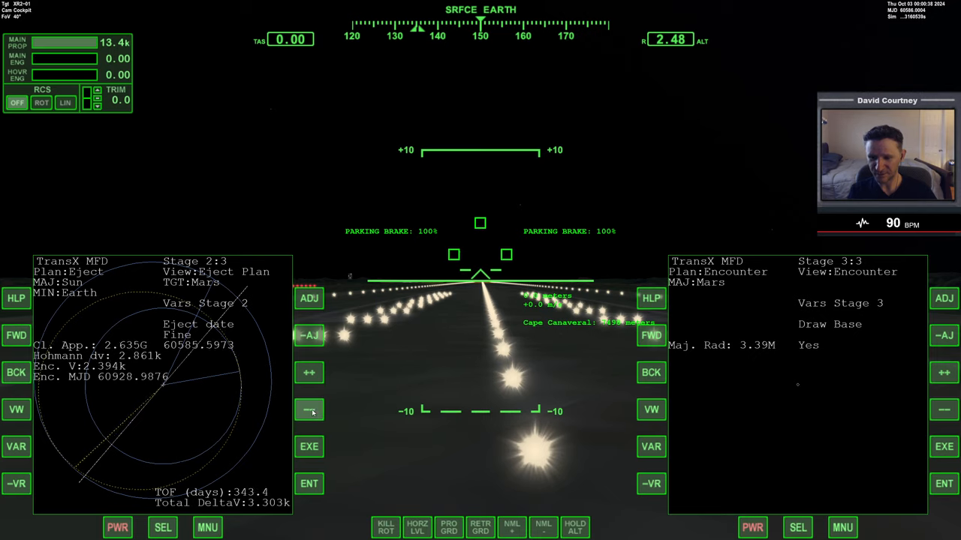
left_click(308, 410)
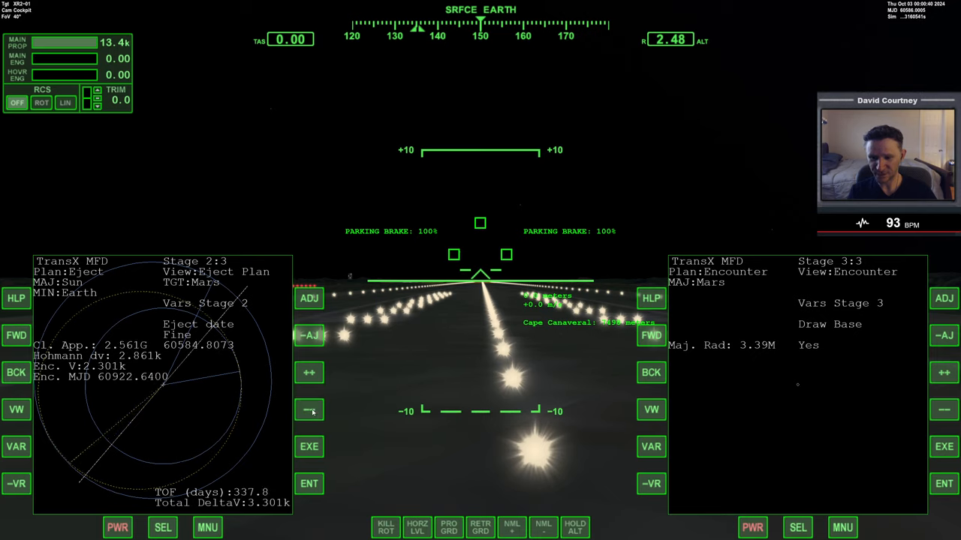
left_click(309, 411)
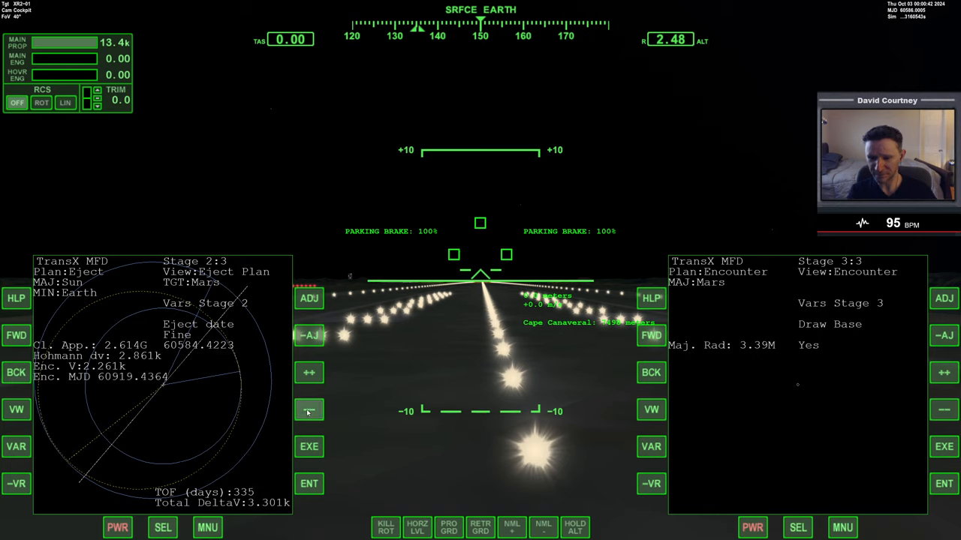
Nudge the ejection date back later until Mars closest approach reads 2.57G.
left_click(308, 411)
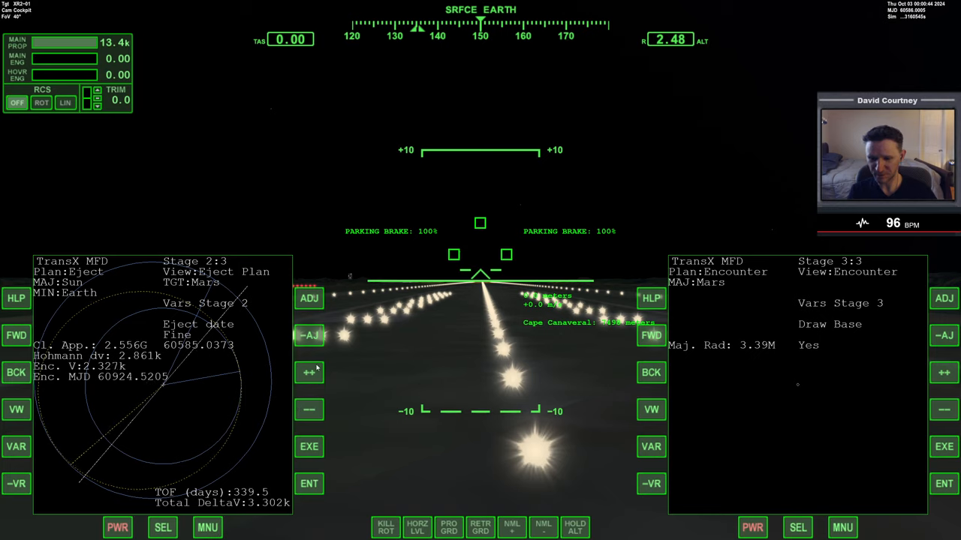
left_click(308, 372)
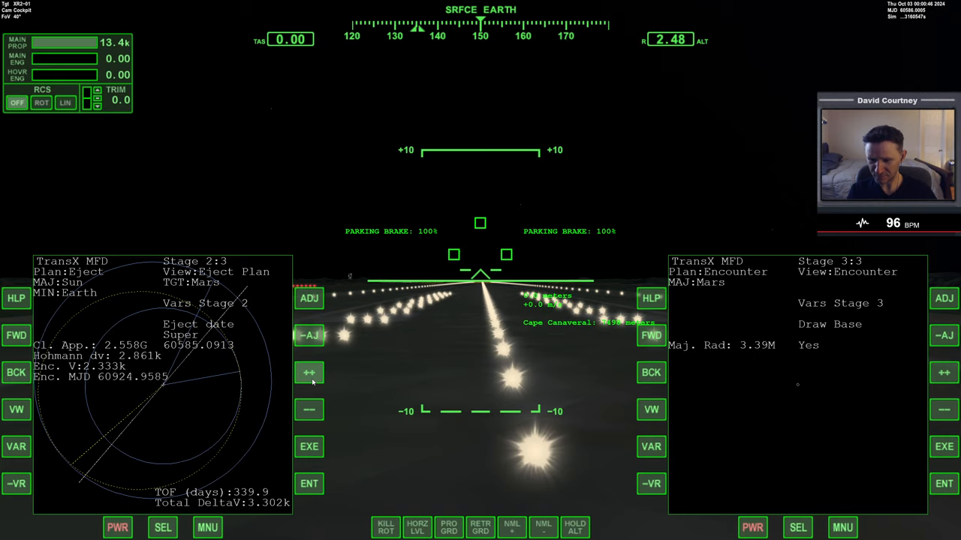
left_click(308, 372)
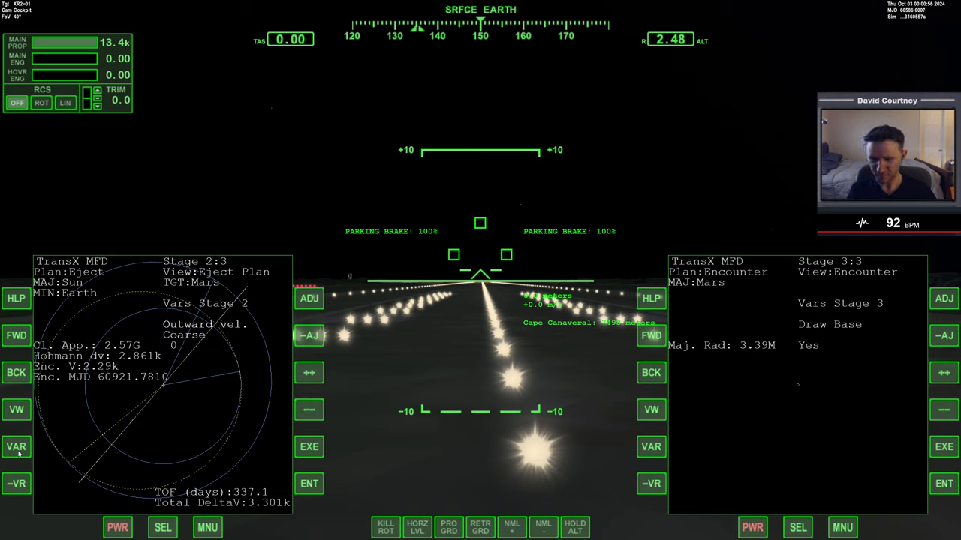
Raise the eject date to 60598.5343, dropping Mars closest approach to 405M.
left_click(309, 336)
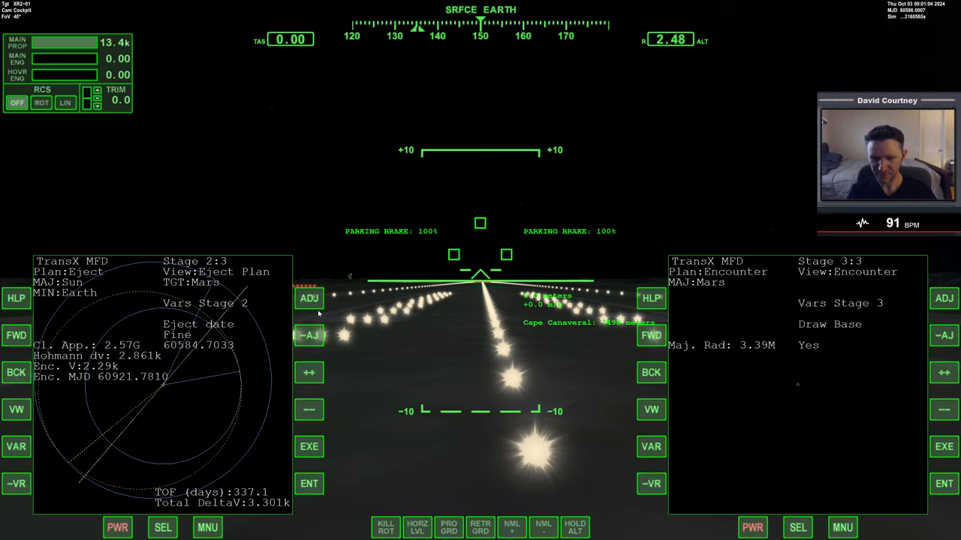
left_click(308, 372)
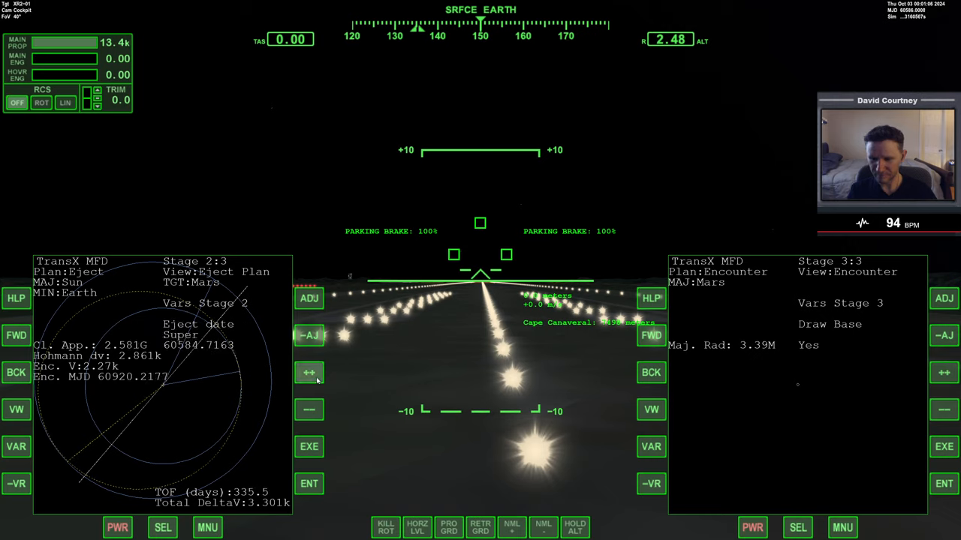
left_click(308, 372)
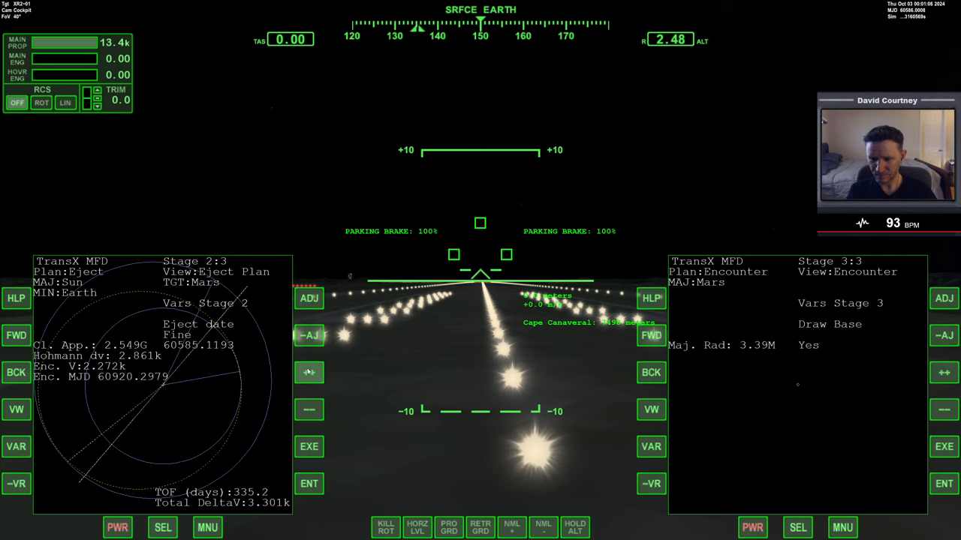
left_click(308, 373)
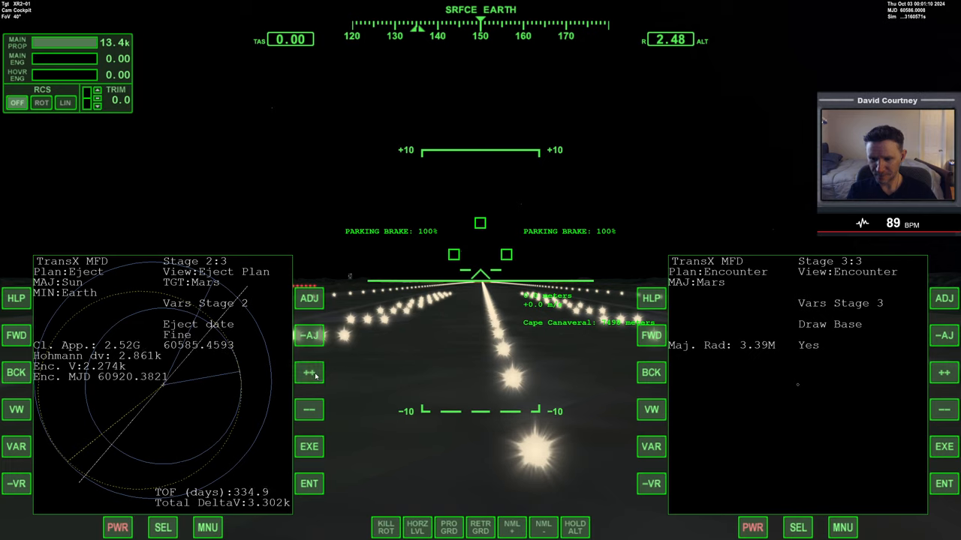
left_click(308, 373)
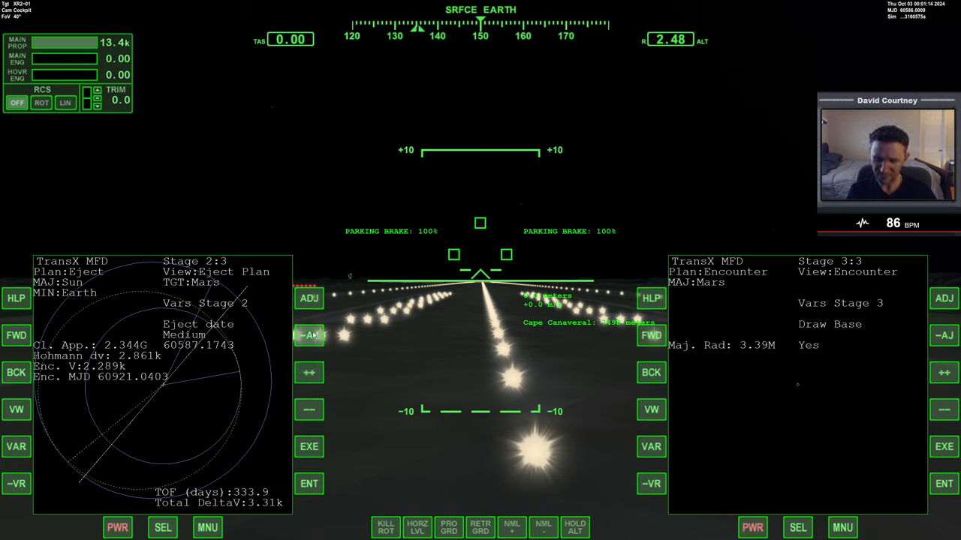
left_click(309, 373)
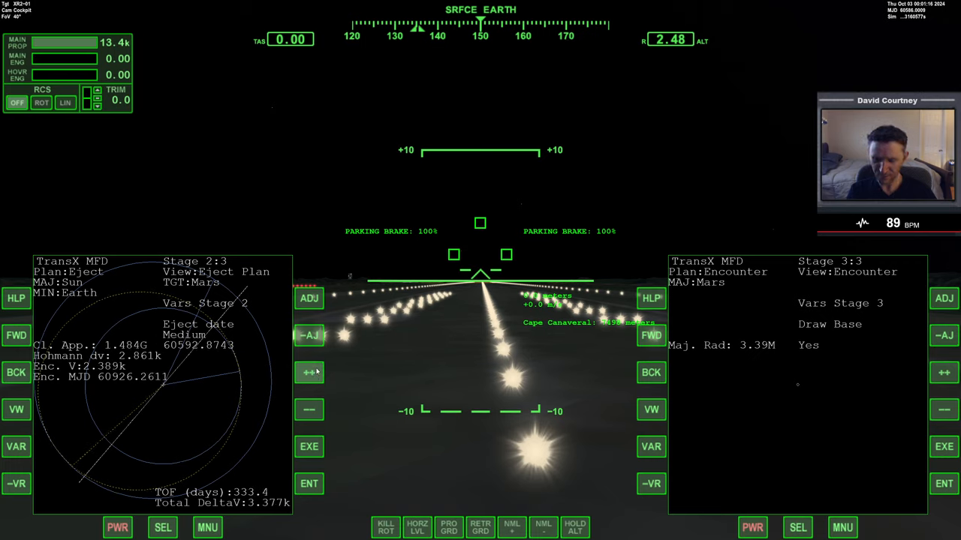
left_click(308, 372)
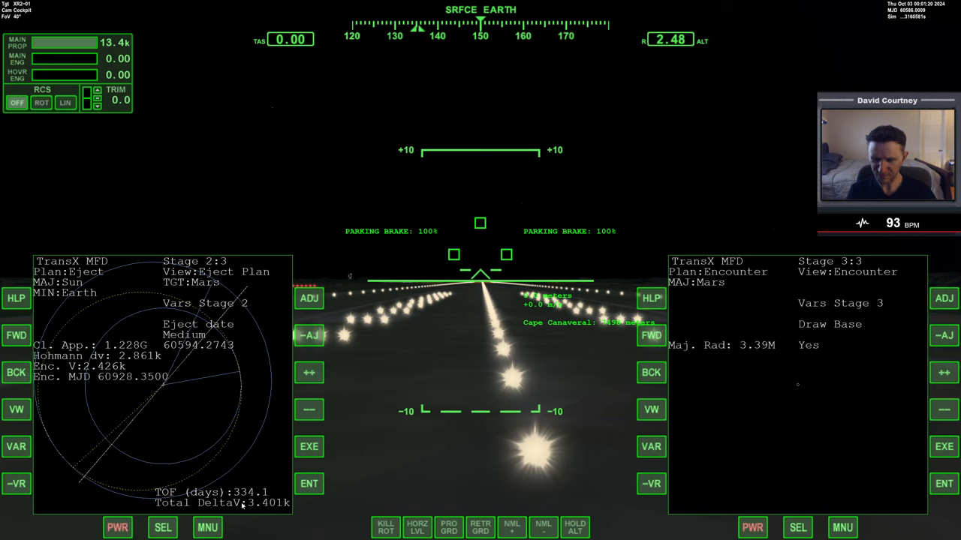
left_click(309, 372)
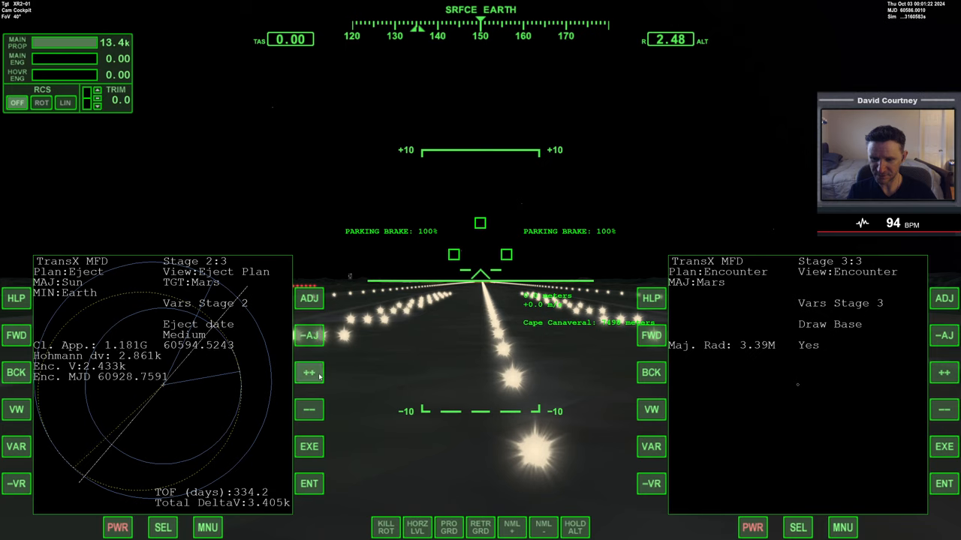
left_click(309, 372)
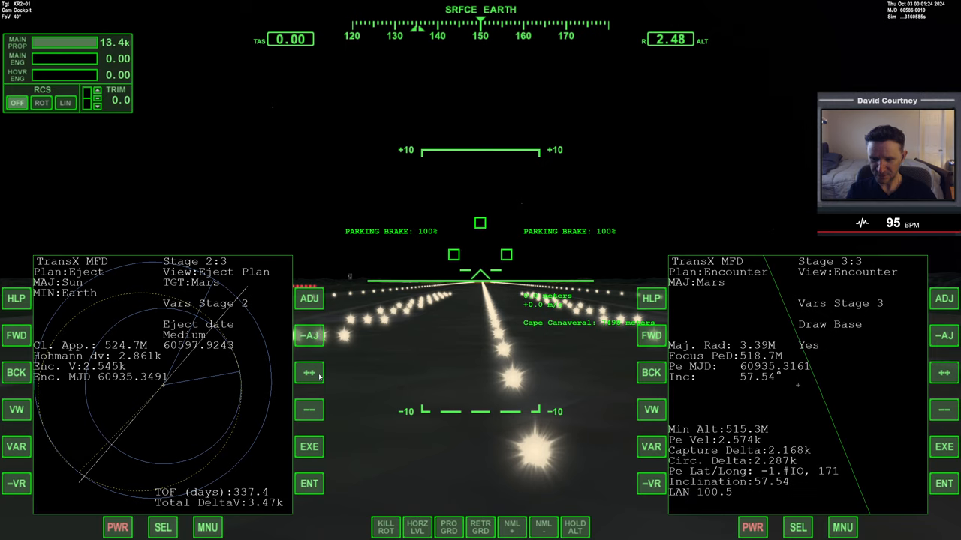
left_click(308, 372)
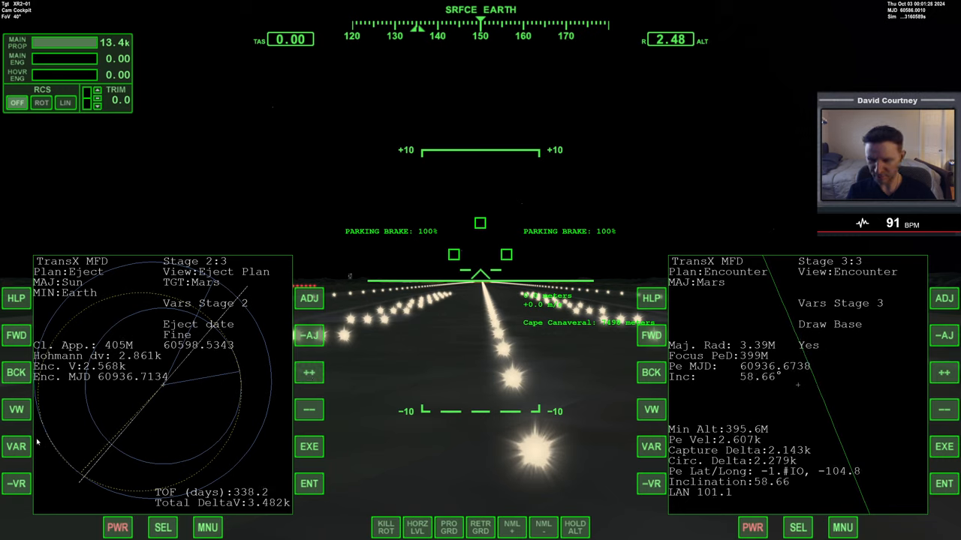
Nudge the eject date to 60600.5693 at Super precision.
left_click(308, 373)
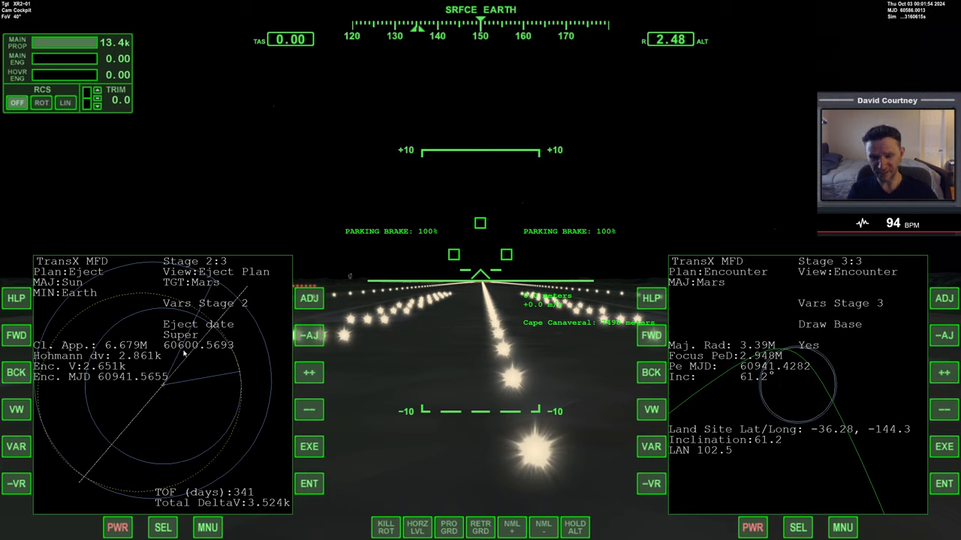
mouse_move(918, 45)
type("60598")
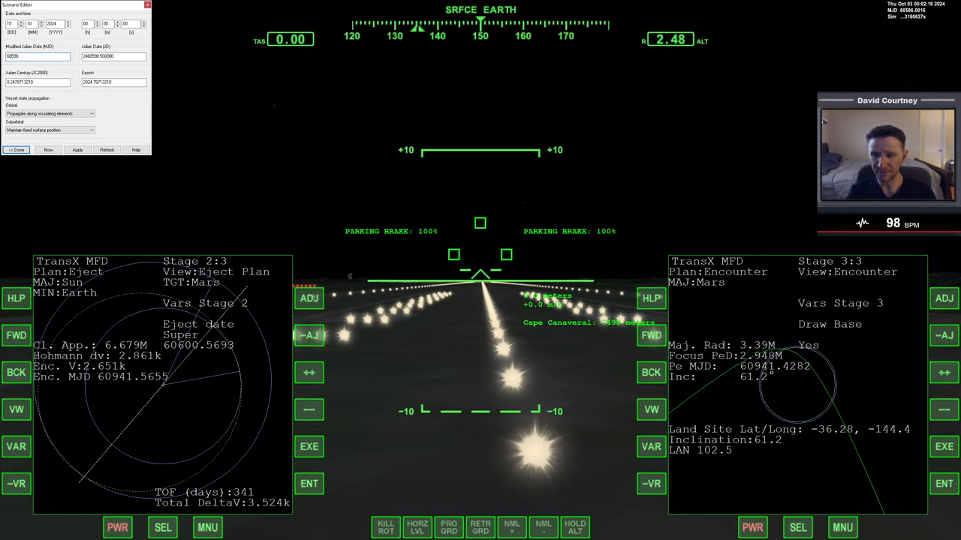
Confirm the new simulation date of 15/10/2024 (MJD 60598).
left_click(77, 149)
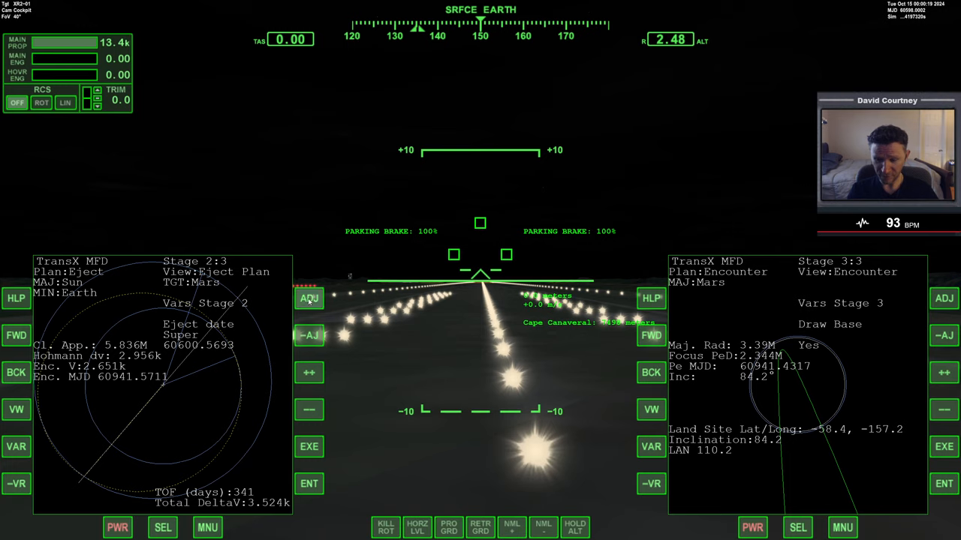
Adjust the eject date to 60600.8221 so Mars closest approach reads 136.6k.
left_click(309, 297)
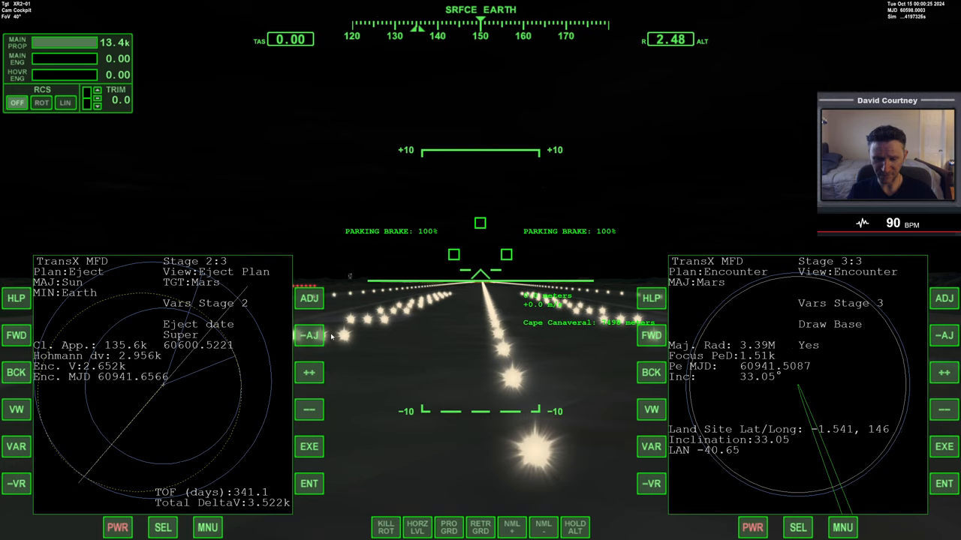
left_click(309, 410)
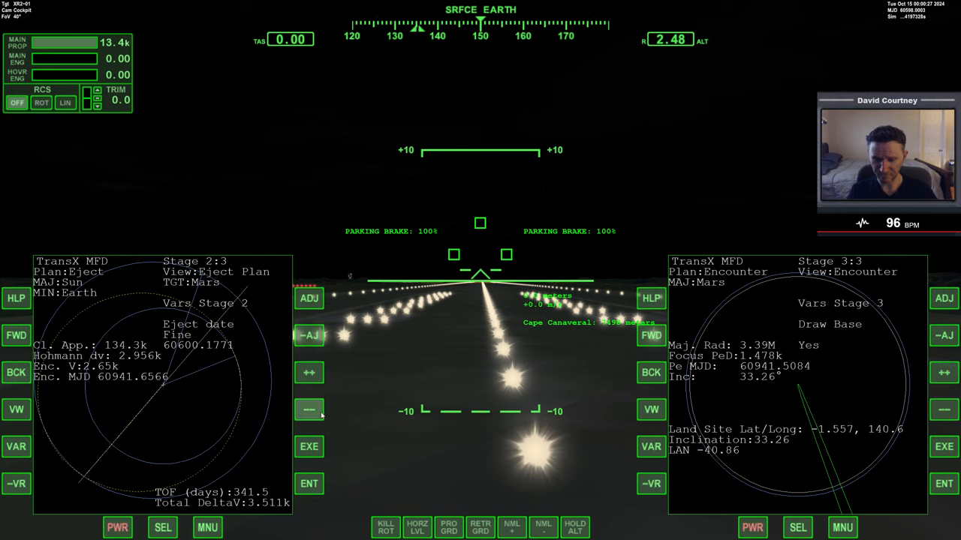
left_click(310, 410)
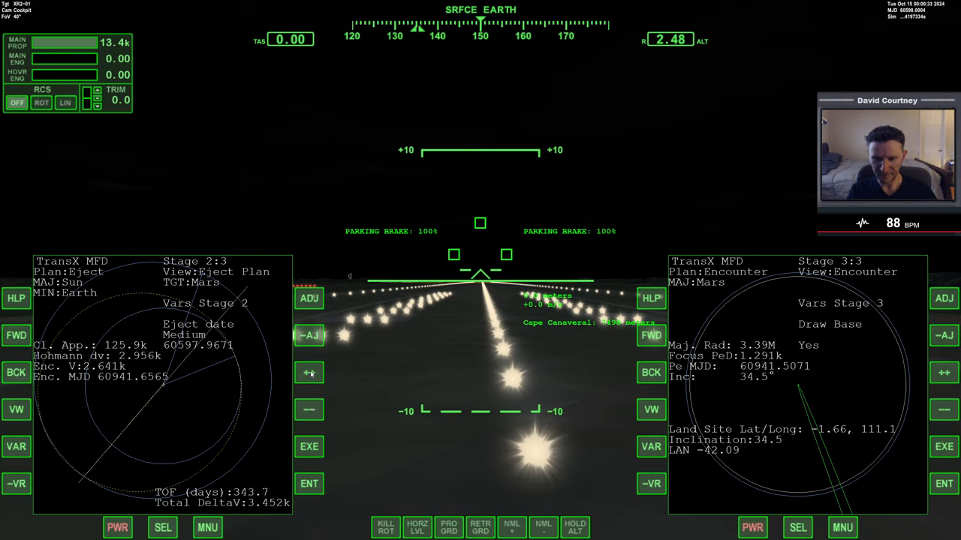
left_click(308, 374)
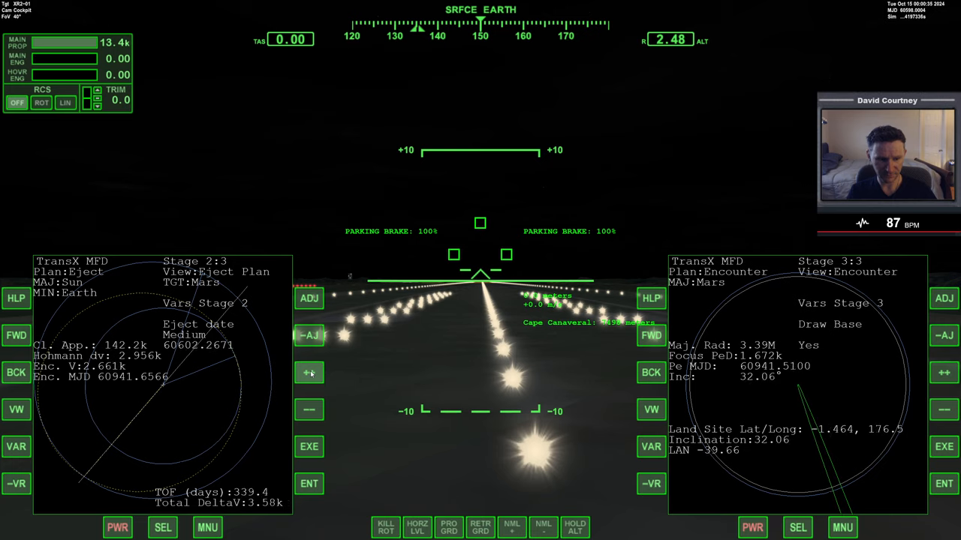
left_click(309, 373)
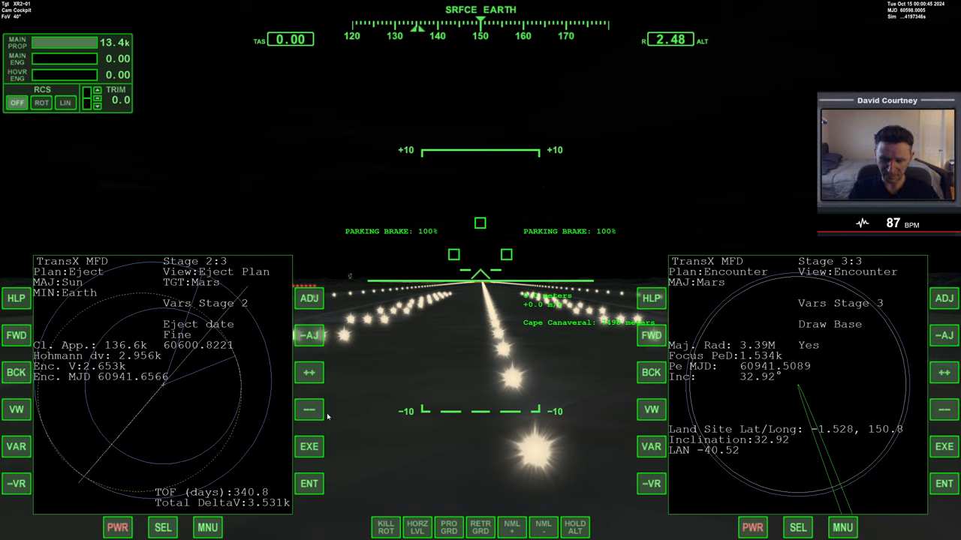
Select the Outward vel. variable, showing 1.263k with Auto-Min.
left_click(16, 446)
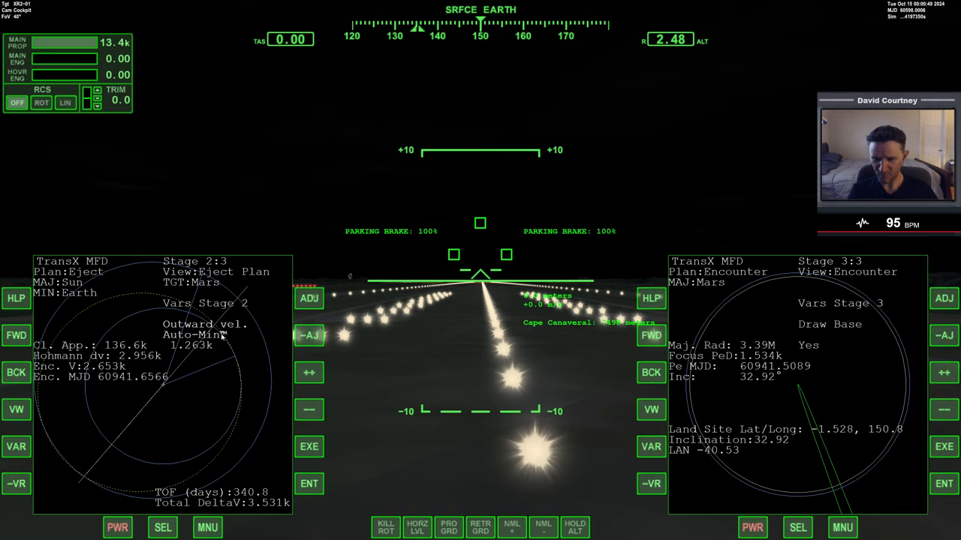
mouse_move(257, 507)
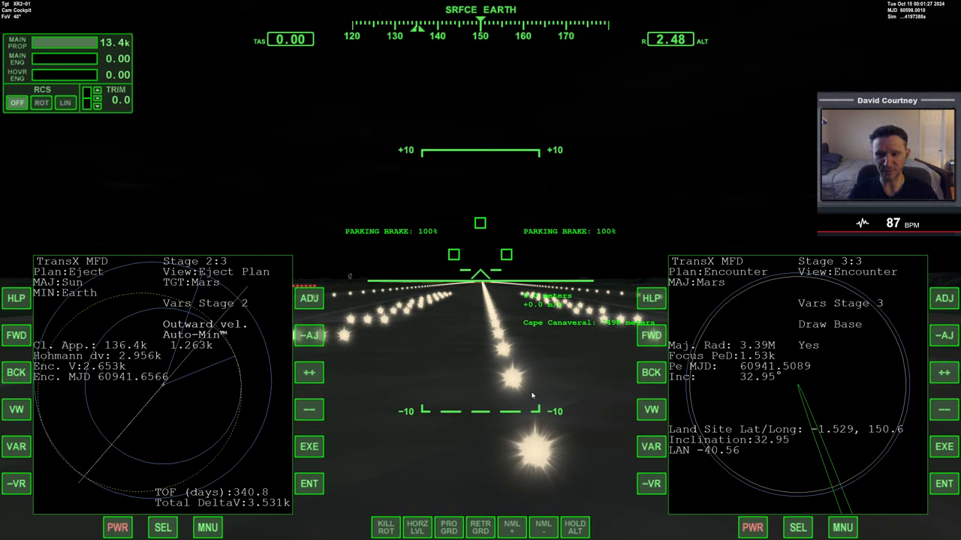
mouse_move(481, 420)
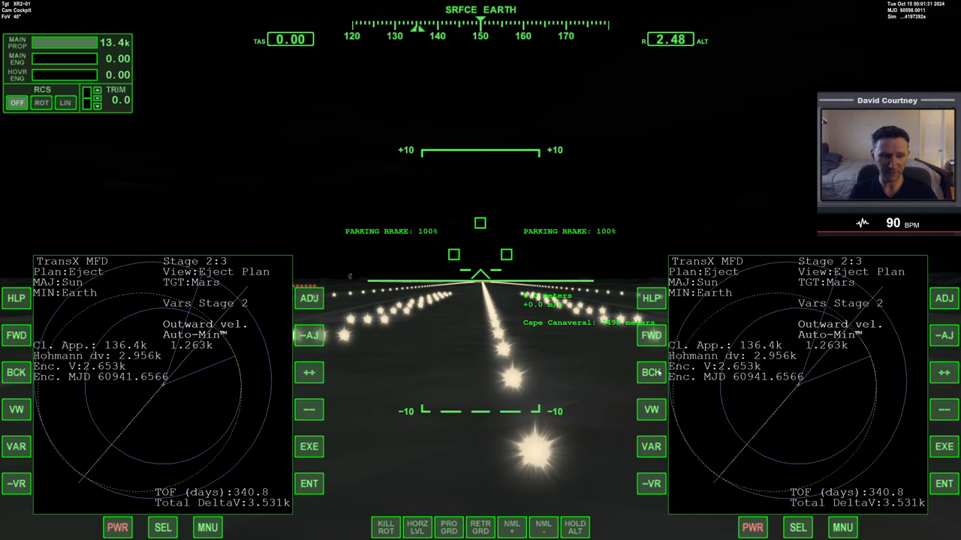
mouse_move(629, 371)
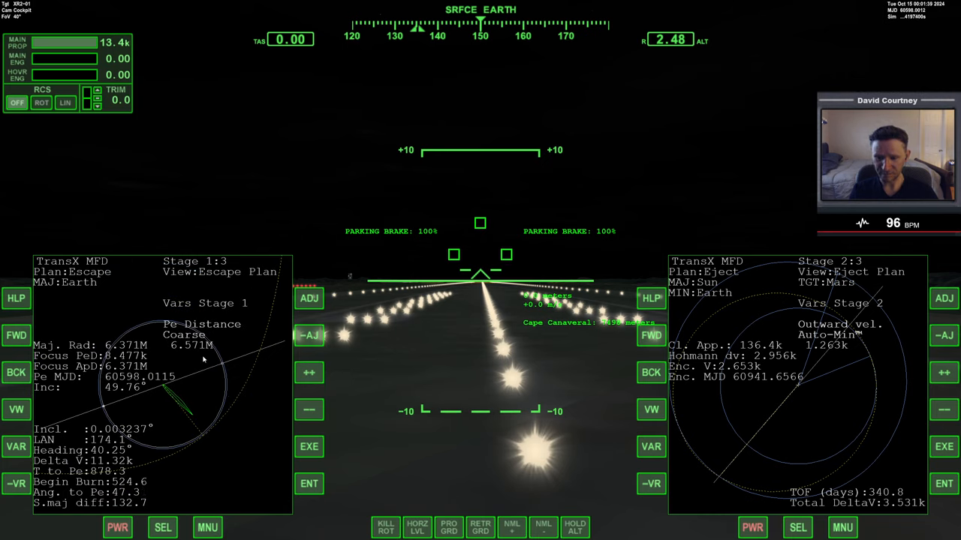
Raise stage 1 ejection orientation to about 54.6°, trimming closest approach to 136.3k.
left_click(16, 446)
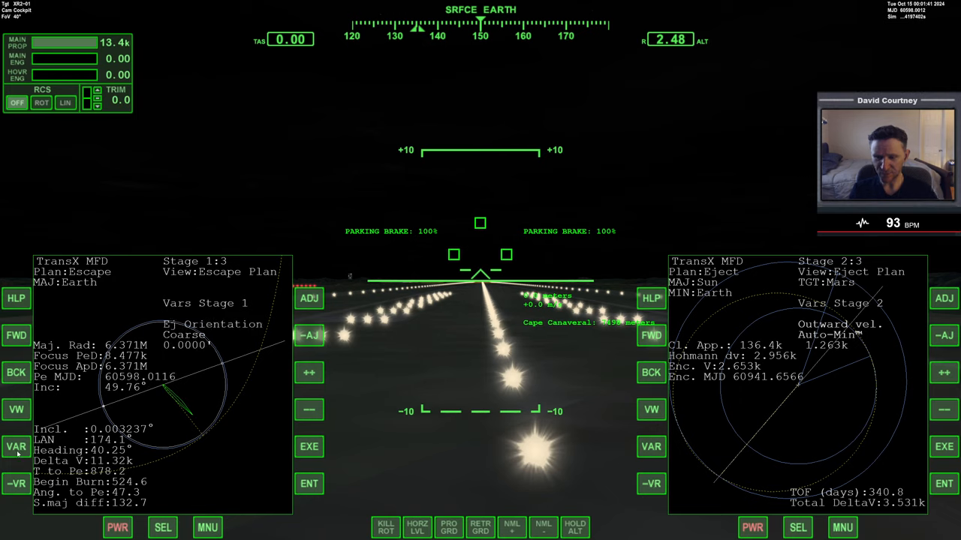
left_click(308, 373)
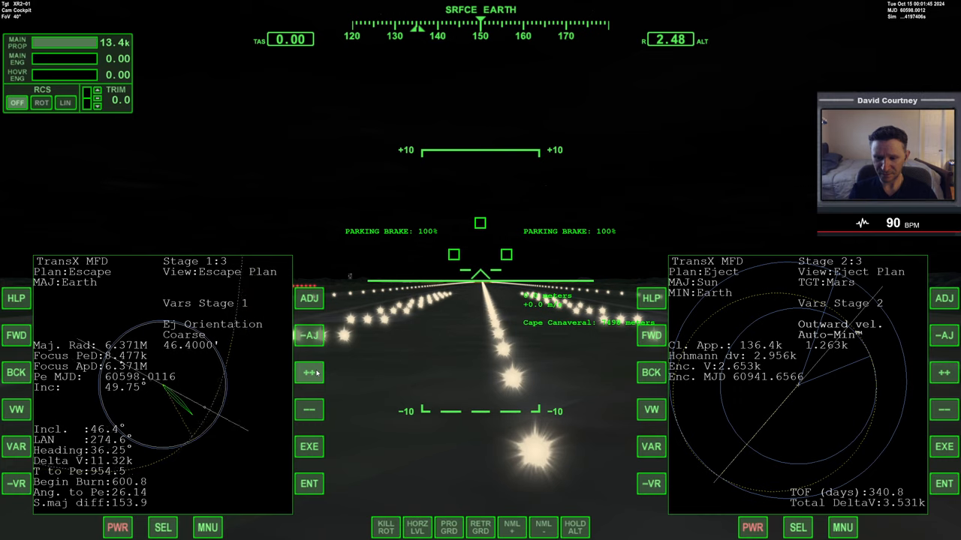
left_click(308, 372)
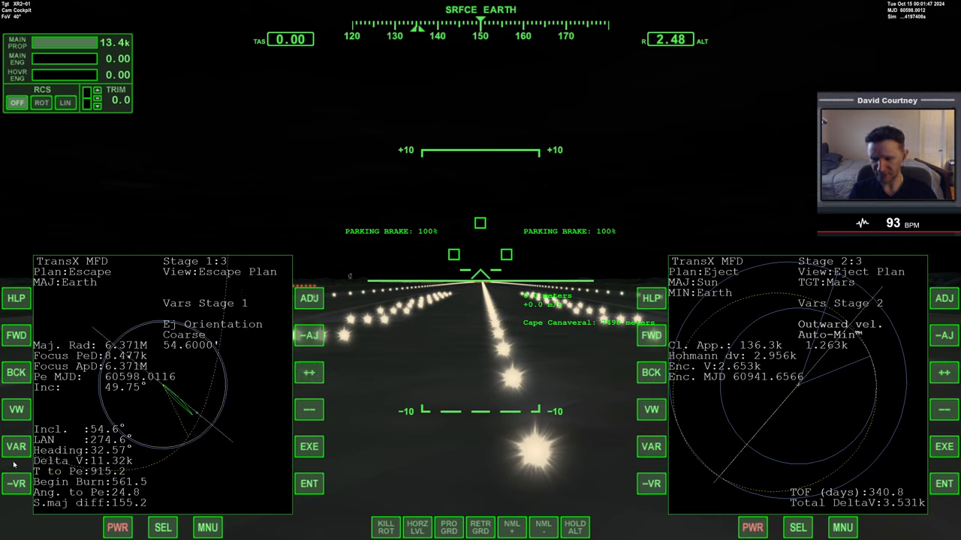
left_click(15, 410)
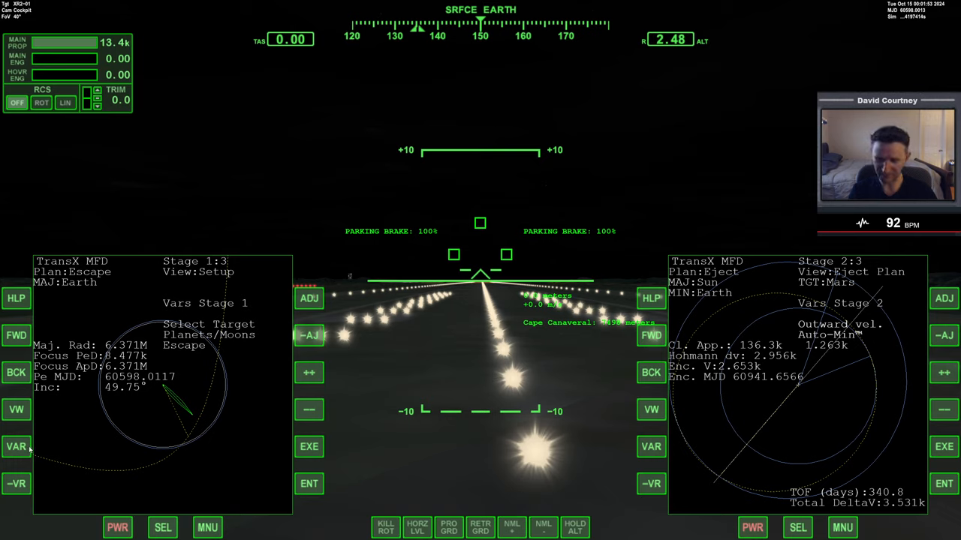
Step to the 'Intercept with' setting (Auto) and return to the escape plan.
left_click(16, 446)
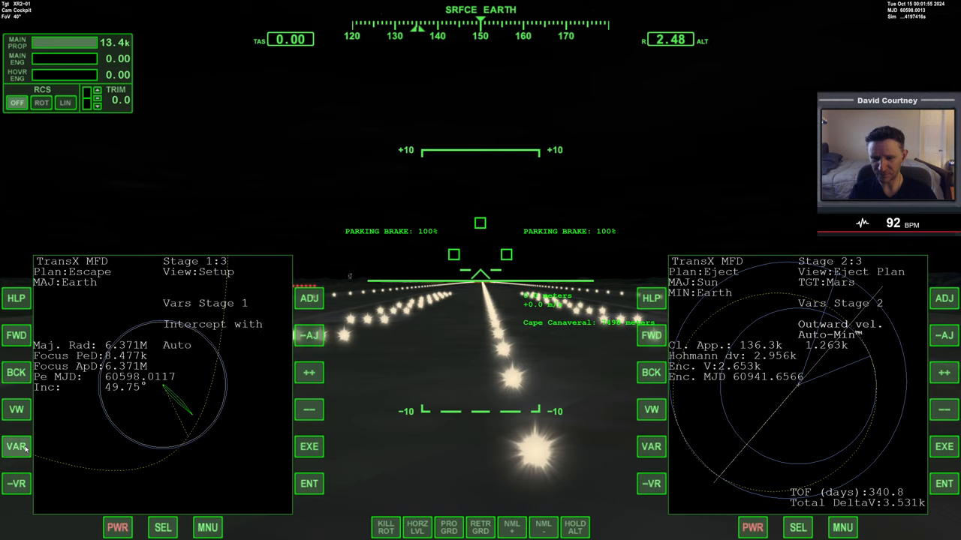
left_click(17, 446)
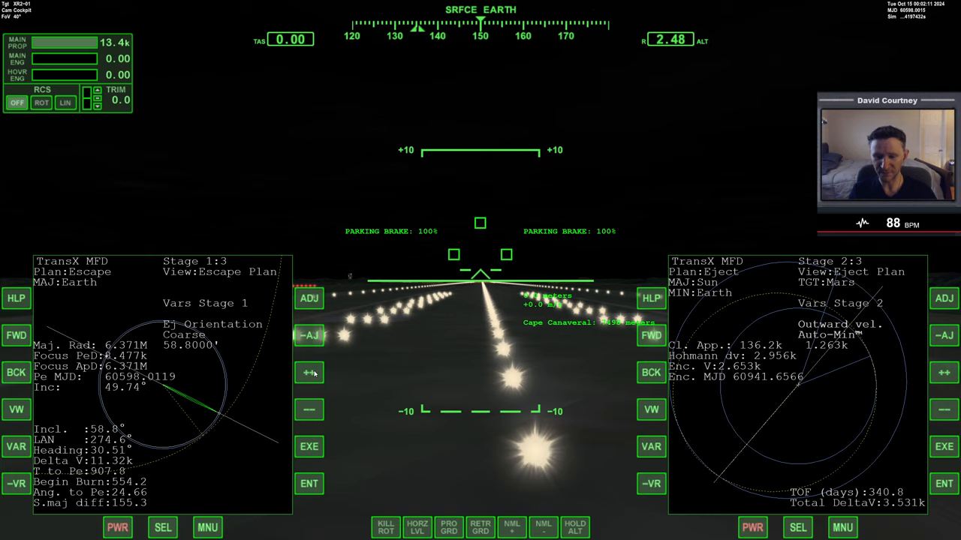
mouse_move(224, 423)
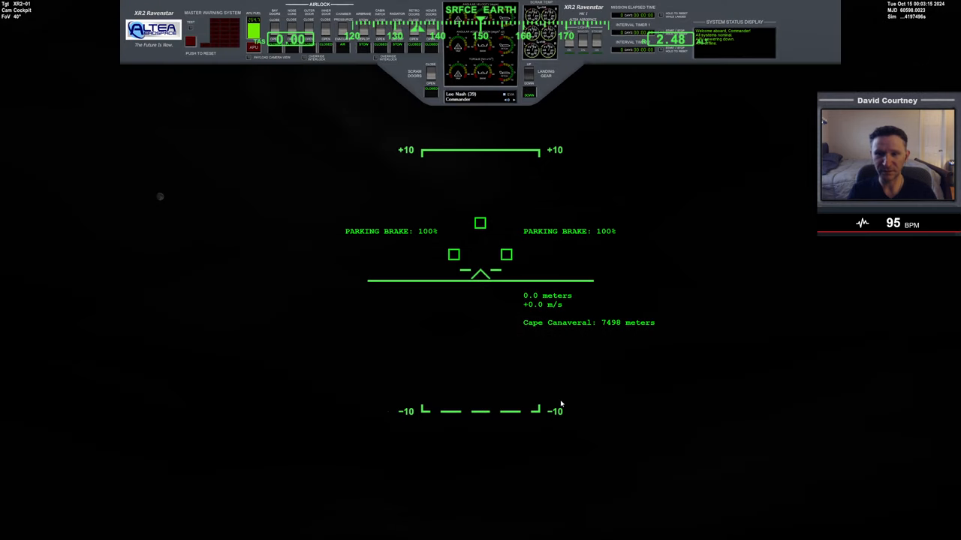
mouse_move(447, 189)
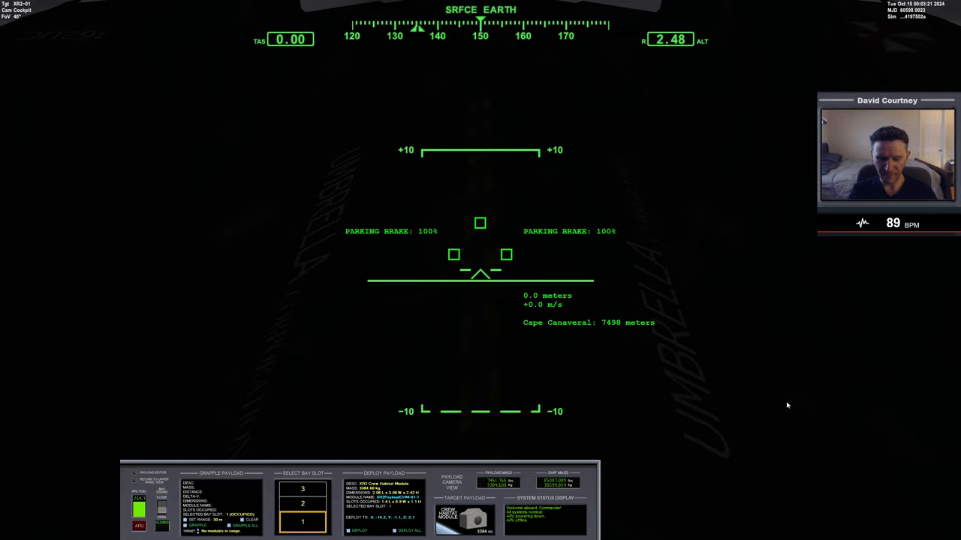
mouse_move(493, 426)
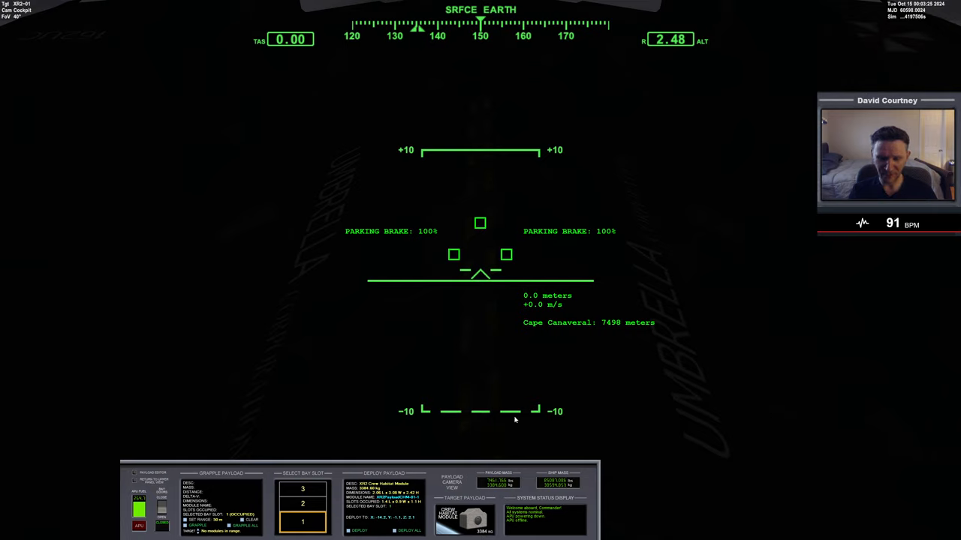
mouse_move(575, 385)
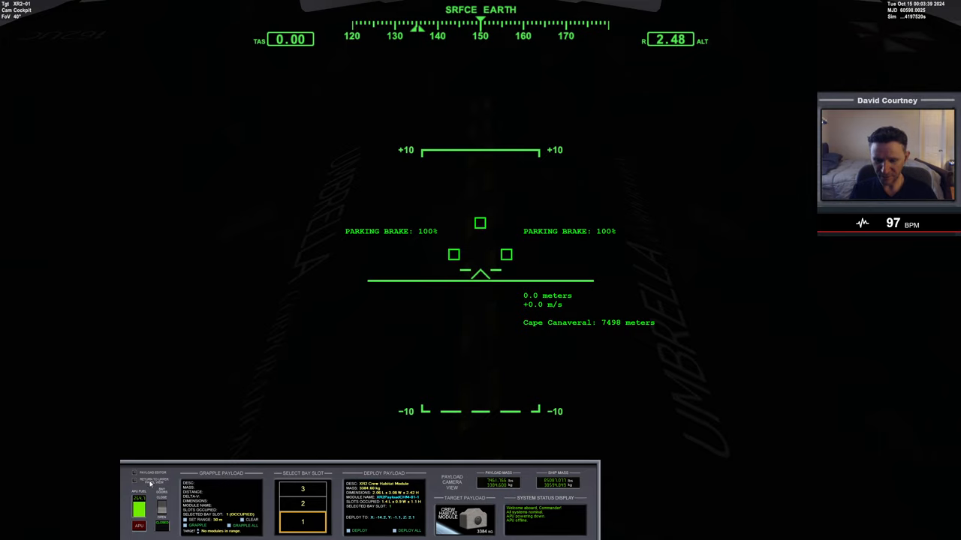
Load XR2PayloadLOX into payload bay slot 2, bringing total payload to 14,284 kg.
left_click(150, 483)
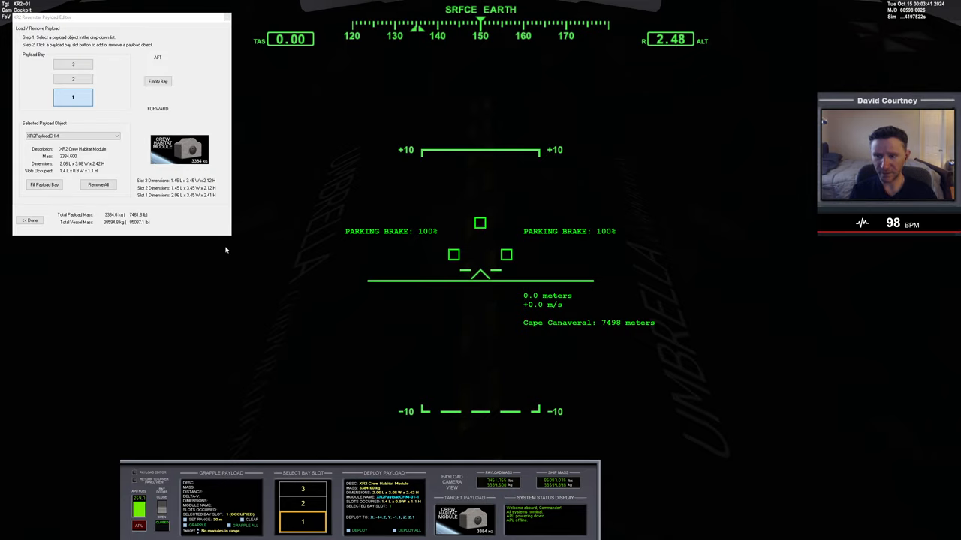
left_click(73, 80)
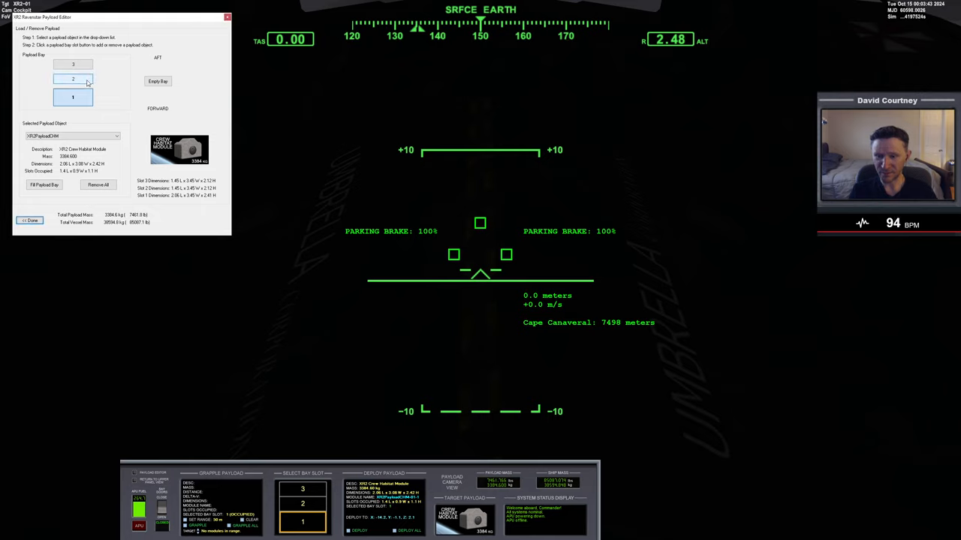
left_click(72, 135)
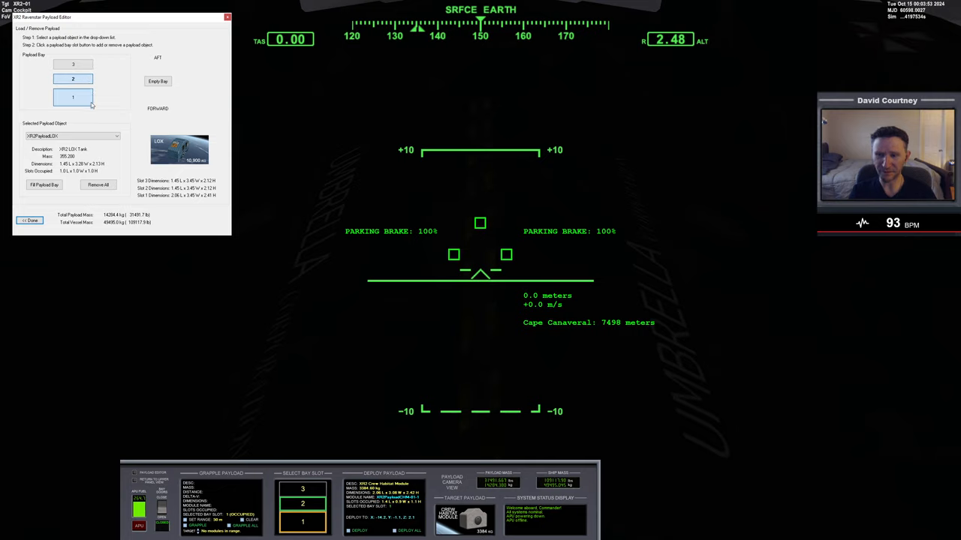
mouse_move(738, 342)
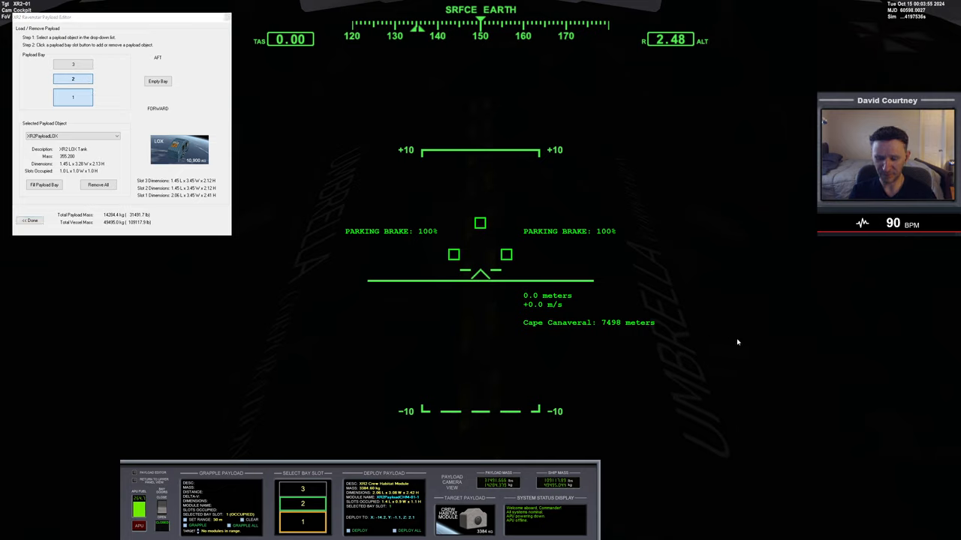
mouse_move(609, 394)
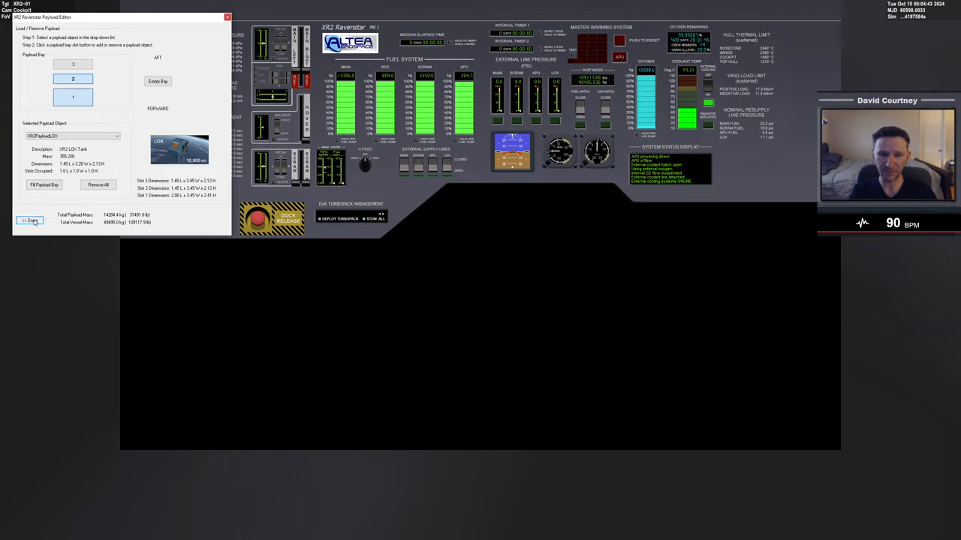
Click Done to close the XR2 Payload Editor and return to the upper instrument panel.
left_click(29, 220)
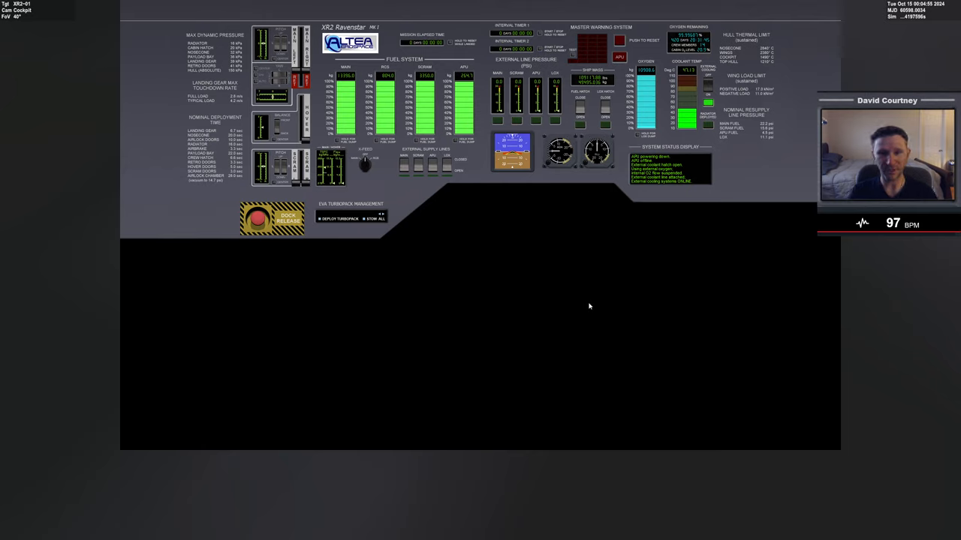
mouse_move(550, 248)
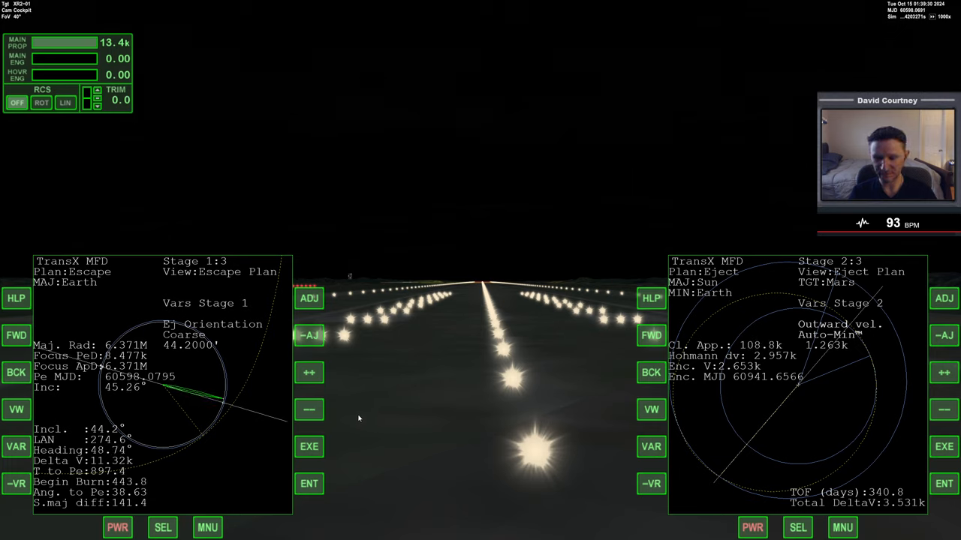
Lower stage 1 ejection orientation to 14.4° in the left TransX MFD.
left_click(308, 409)
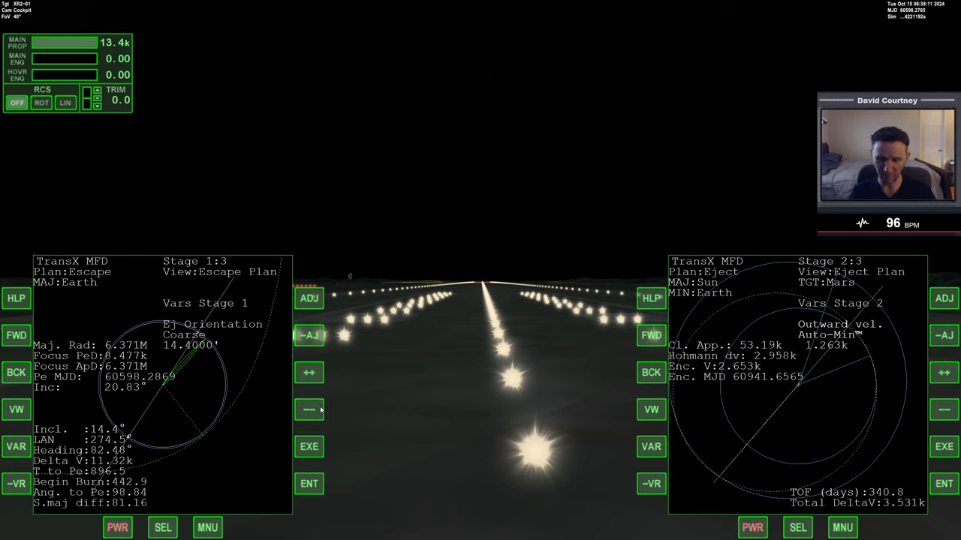
Refine ejection orientation in medium and fine steps to 14.95°, heading about 90.6°.
left_click(309, 373)
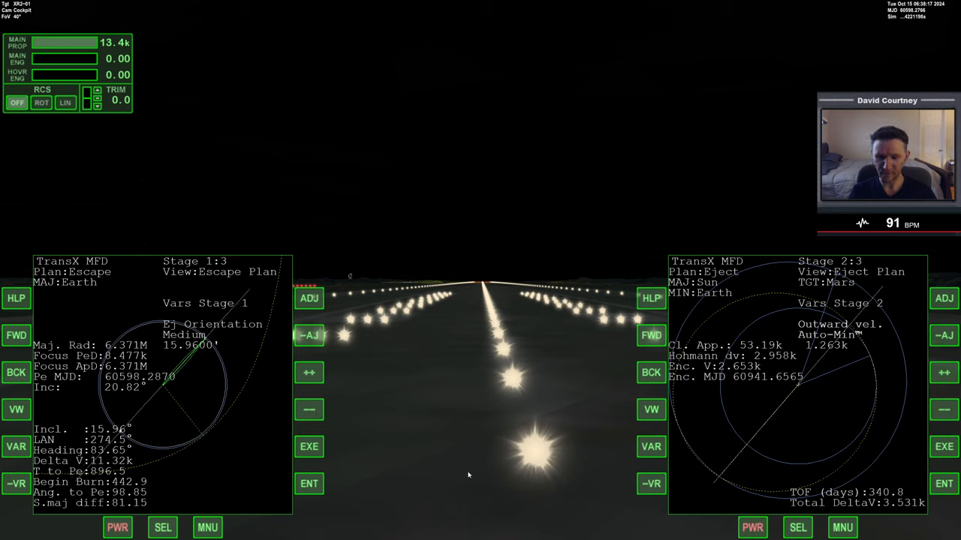
mouse_move(478, 461)
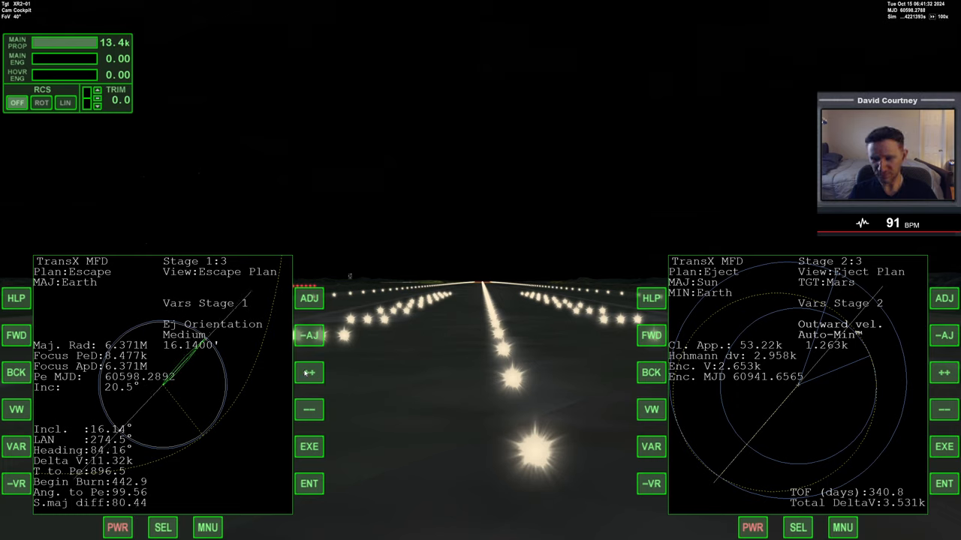
left_click(309, 409)
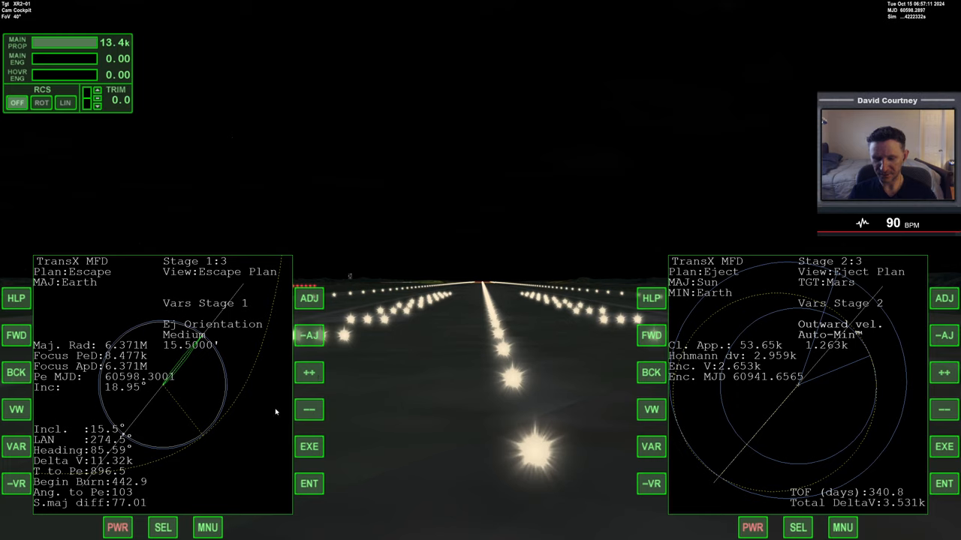
left_click(309, 409)
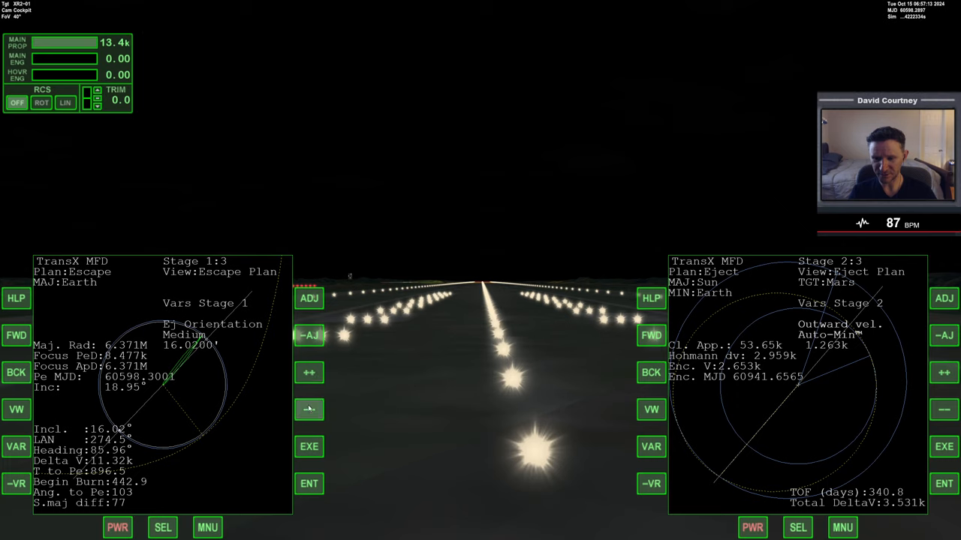
left_click(308, 409)
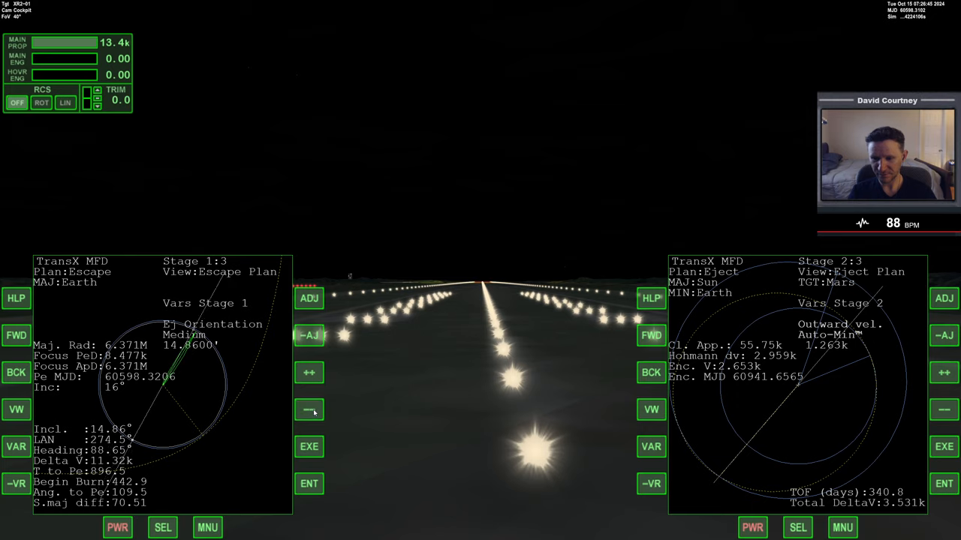
left_click(308, 372)
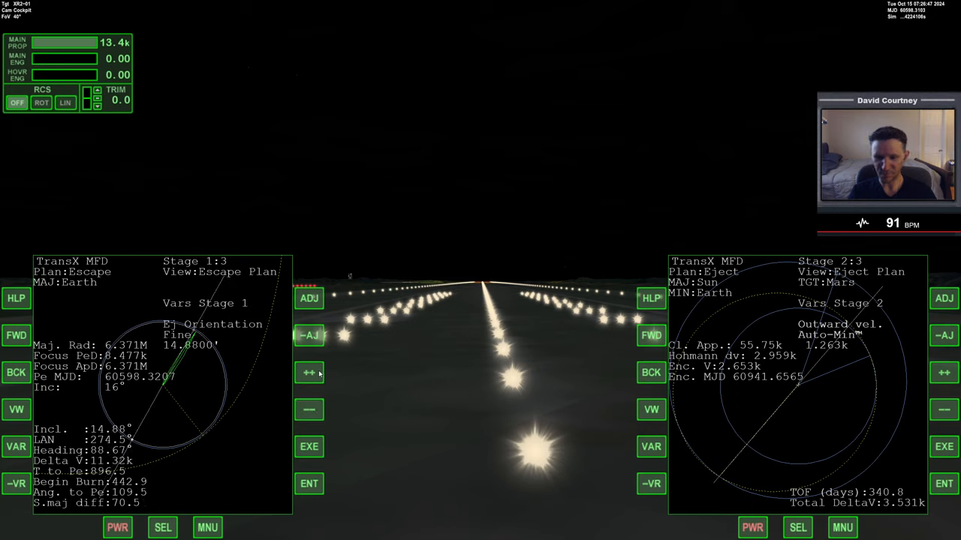
mouse_move(326, 424)
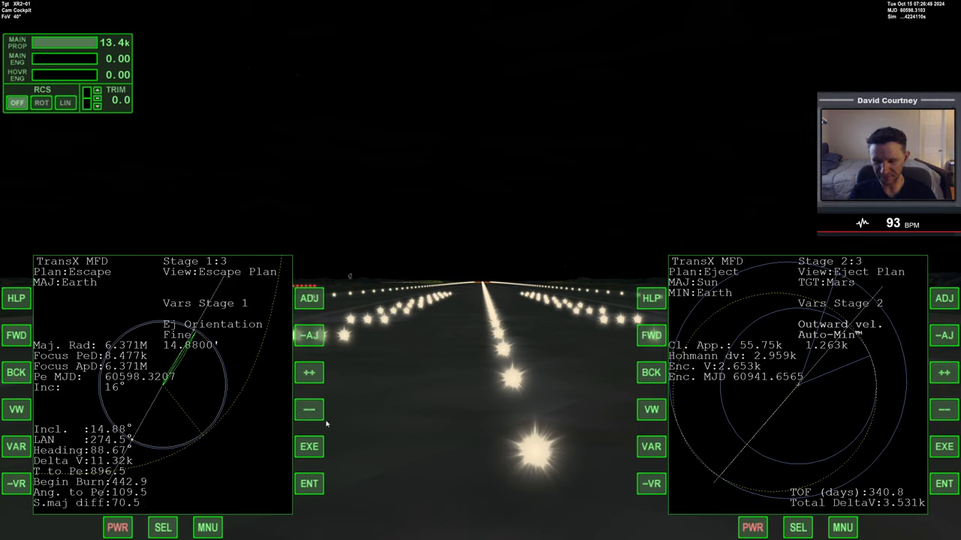
left_click(309, 372)
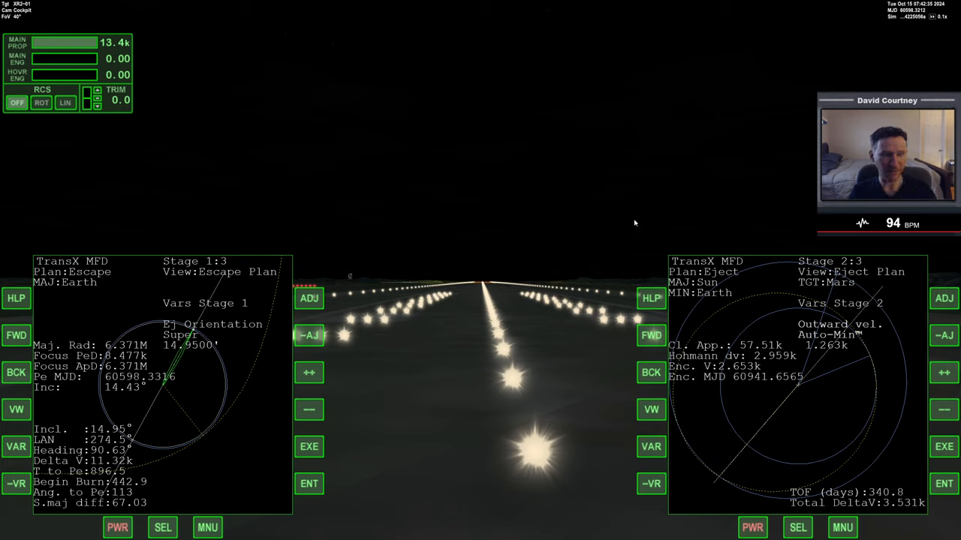
mouse_move(943, 22)
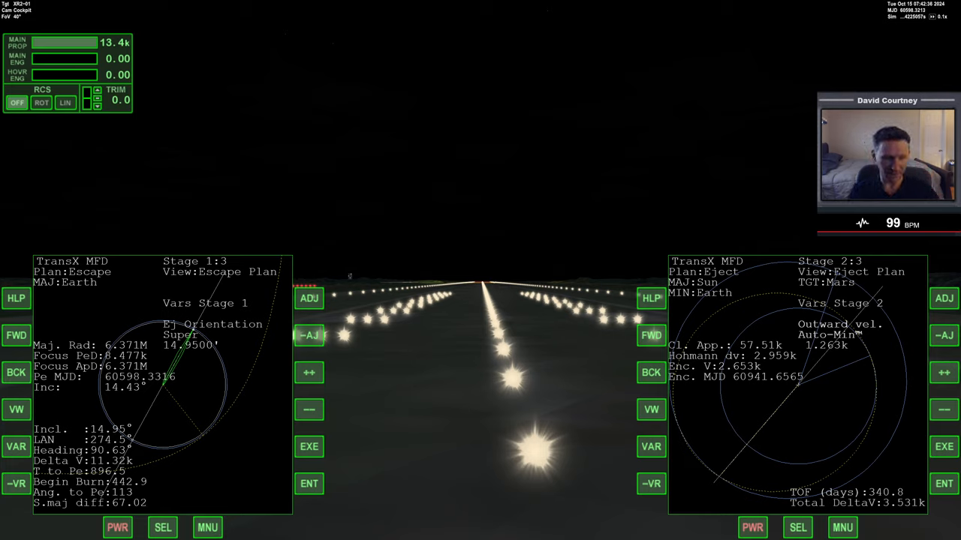
Preview the Mars encounter stage on the right TransX MFD, then return to the eject plan.
left_click(651, 336)
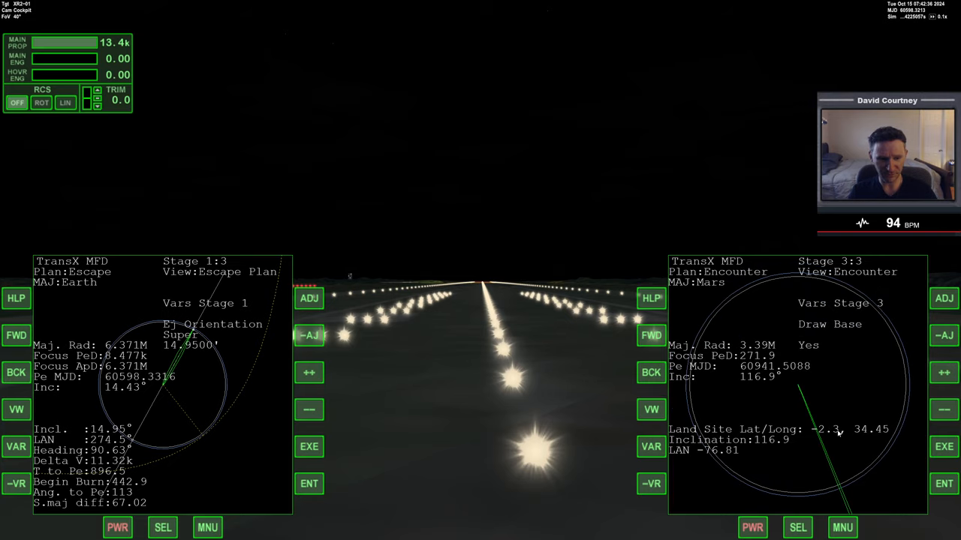
left_click(651, 372)
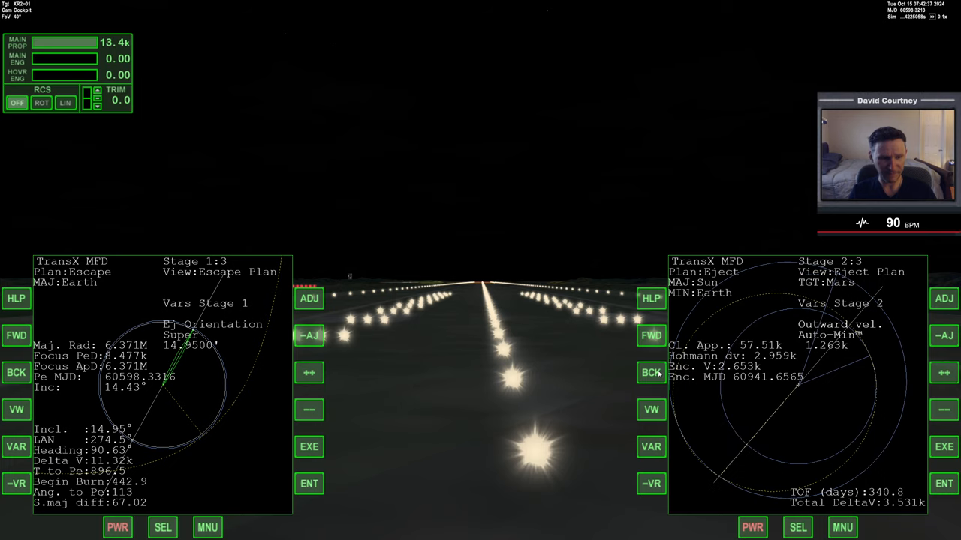